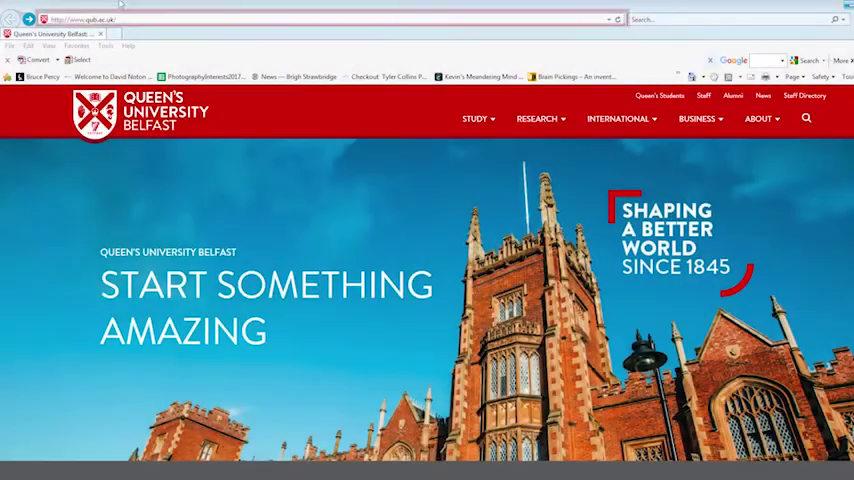
# - Open Medline ALL from the QUB Library's Databases A-Z list, filtered to letter M
pyautogui.click(300, 19)
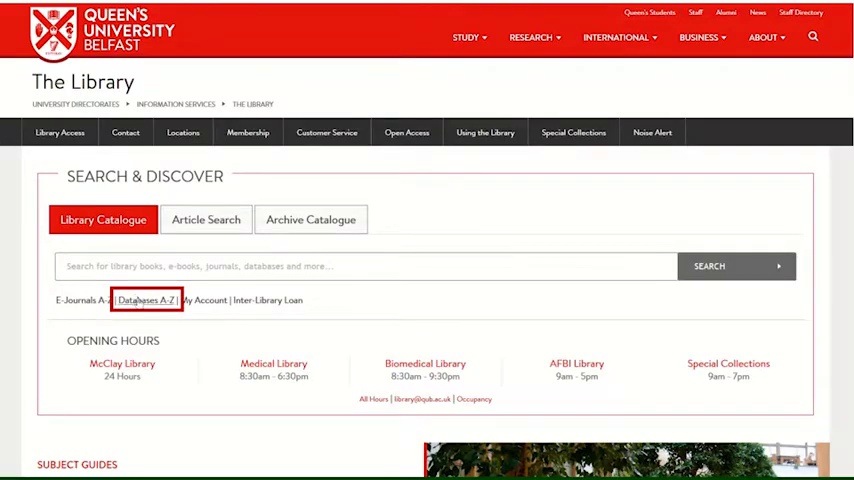
pyautogui.click(144, 300)
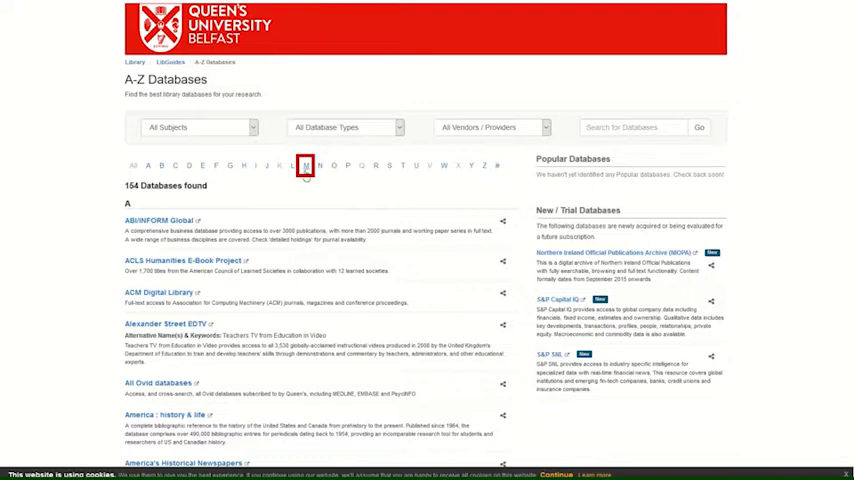
pyautogui.click(307, 165)
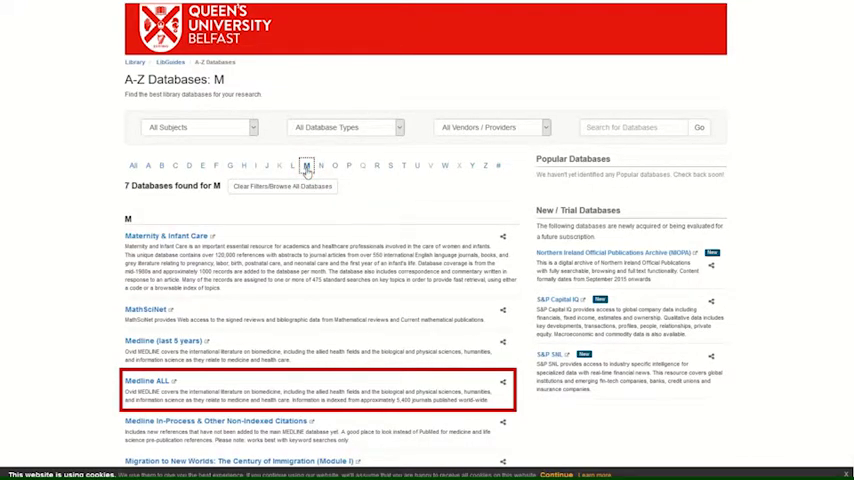
pyautogui.click(146, 380)
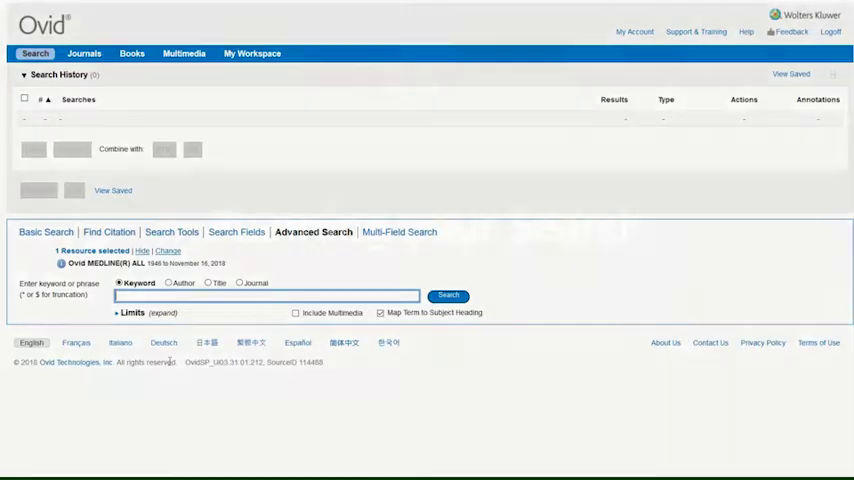
pyautogui.click(313, 231)
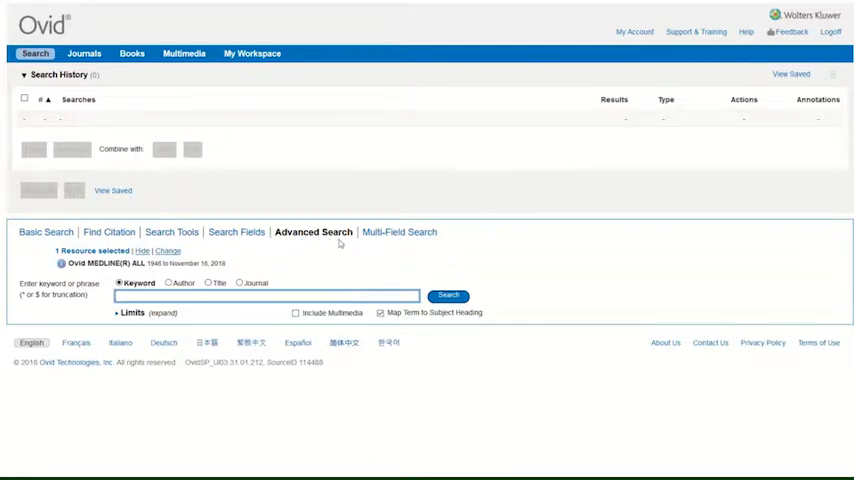
pyautogui.moveTo(294, 244)
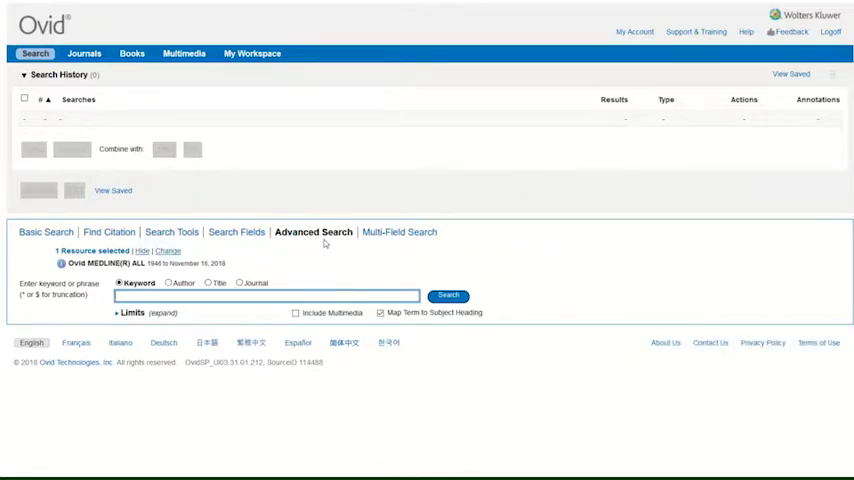
# - Search the keyword 'glioma' with subject heading mapping to see suggested headings
pyautogui.click(260, 297)
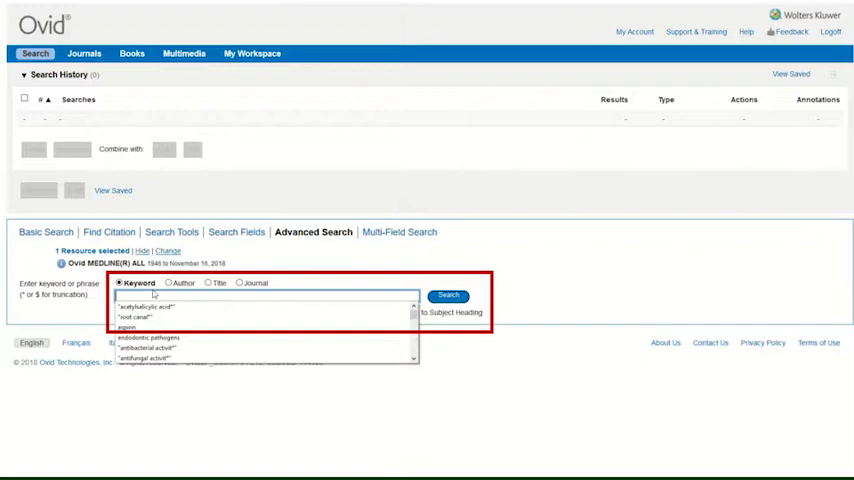
pyautogui.write('glioma')
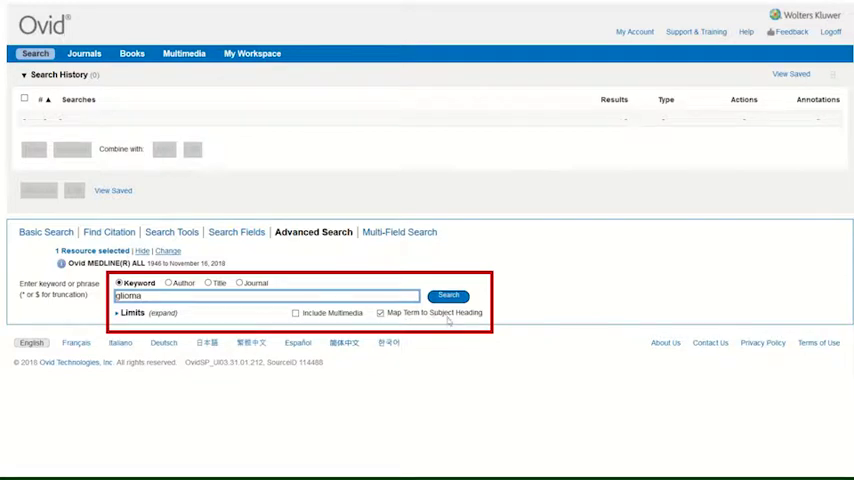
pyautogui.moveTo(478, 322)
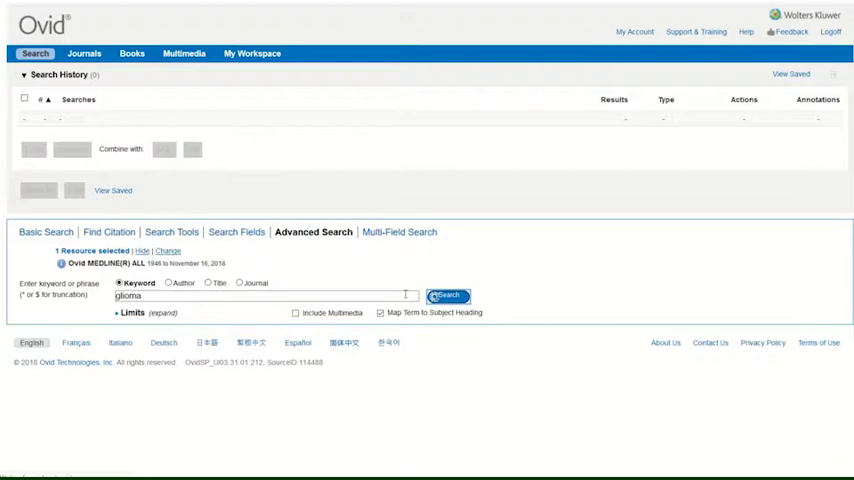
pyautogui.click(447, 296)
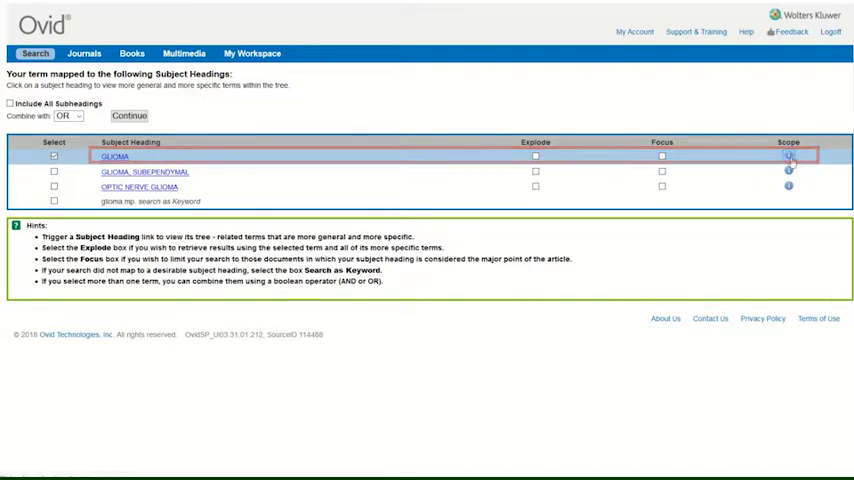
# - View the GLIOMA scope note, then open GLIOMA's subject heading tree
pyautogui.click(788, 157)
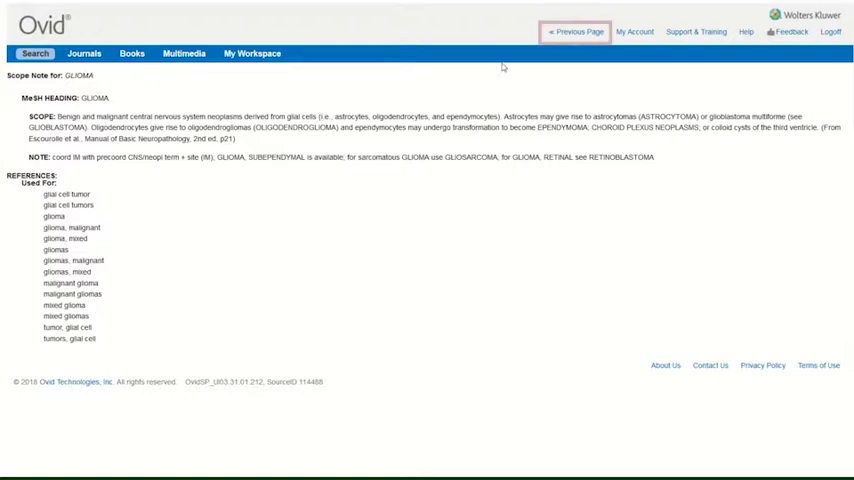
pyautogui.click(575, 31)
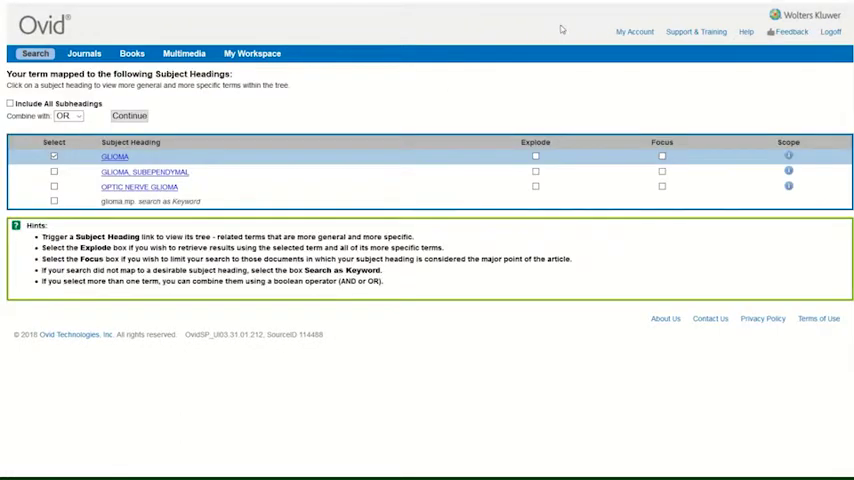
pyautogui.moveTo(556, 29)
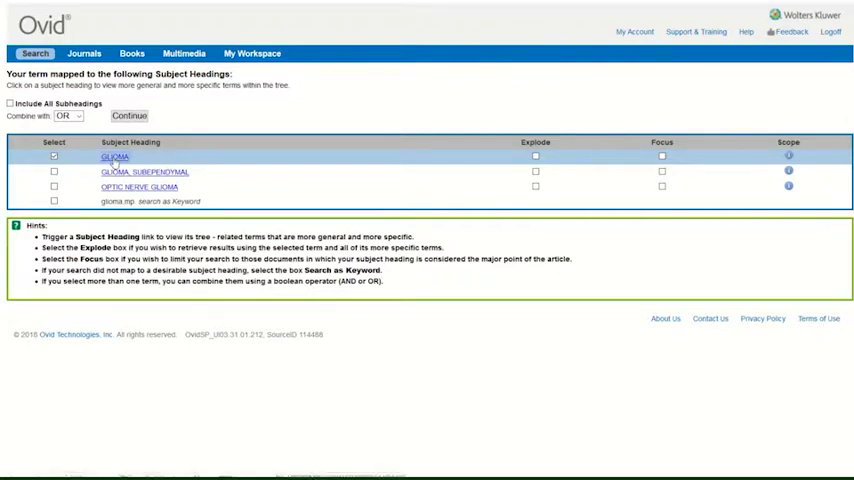
pyautogui.click(114, 157)
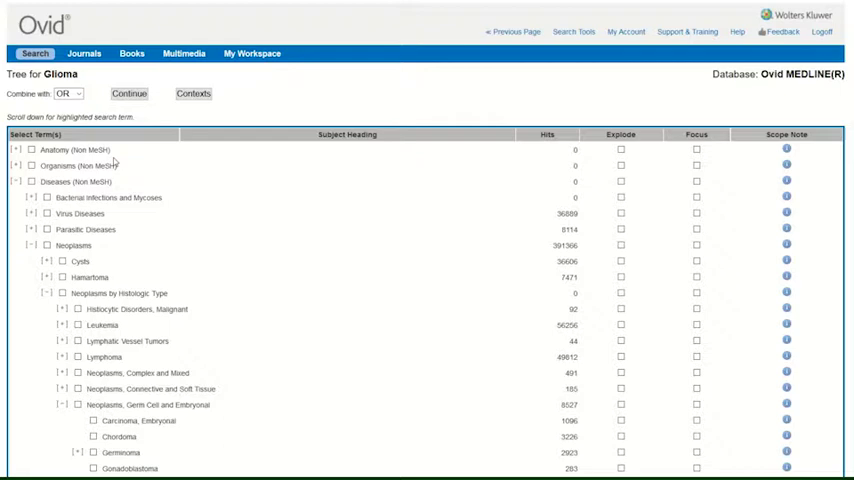
# - Tick Explode for Glioma in the subject heading tree and continue
pyautogui.scroll(-3)
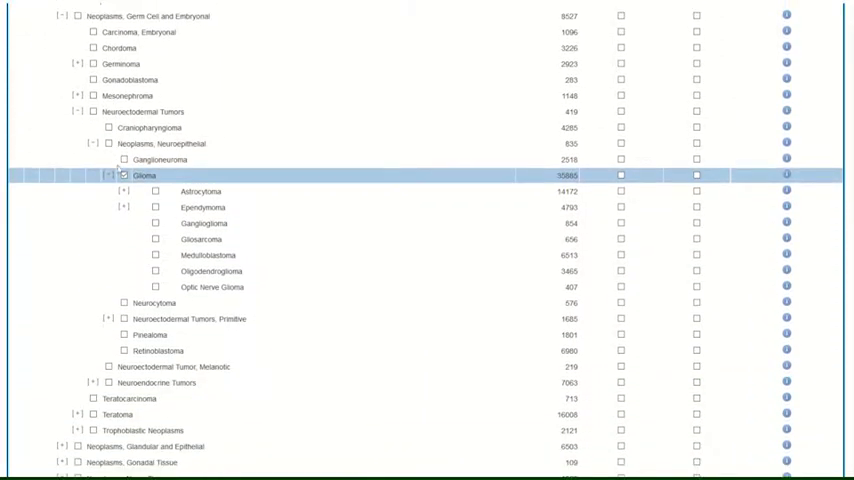
pyautogui.click(124, 175)
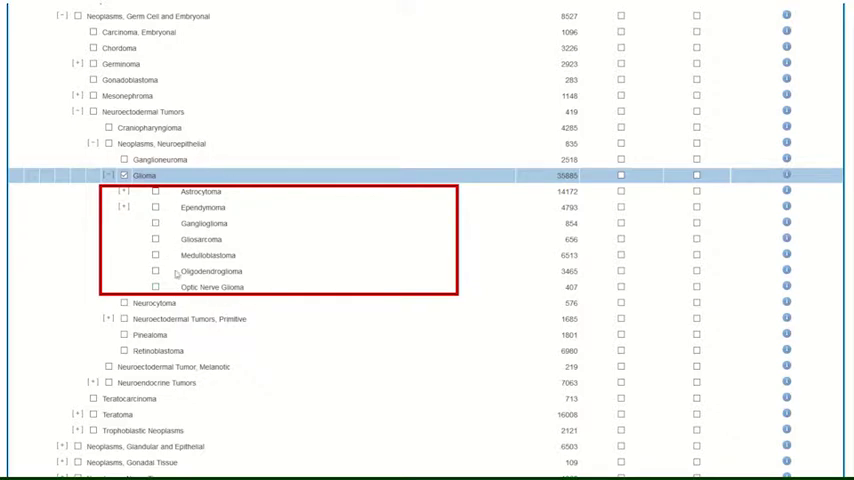
pyautogui.moveTo(210, 178)
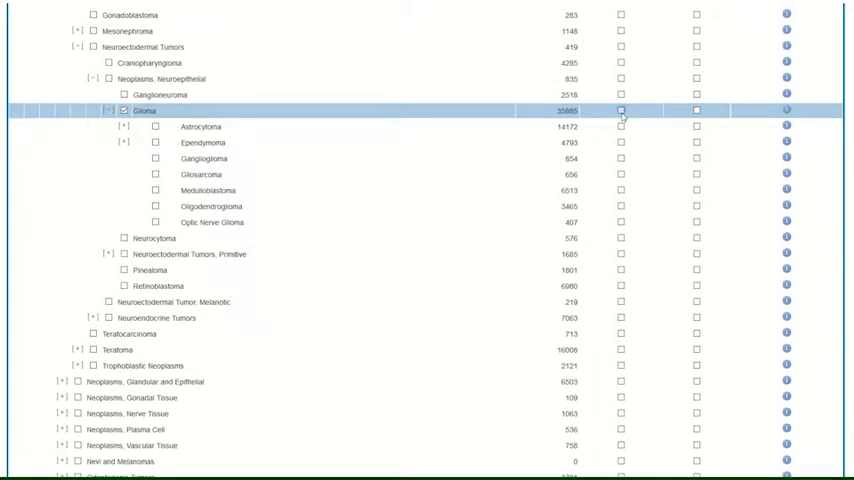
pyautogui.click(621, 110)
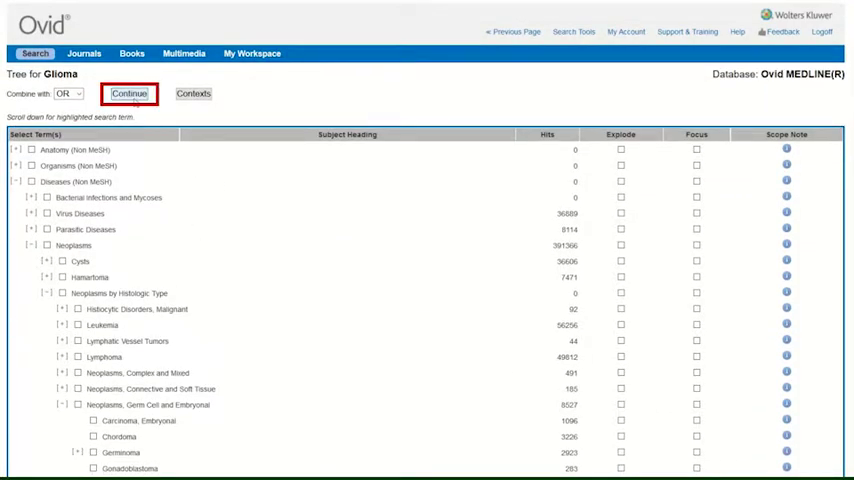
pyautogui.click(129, 93)
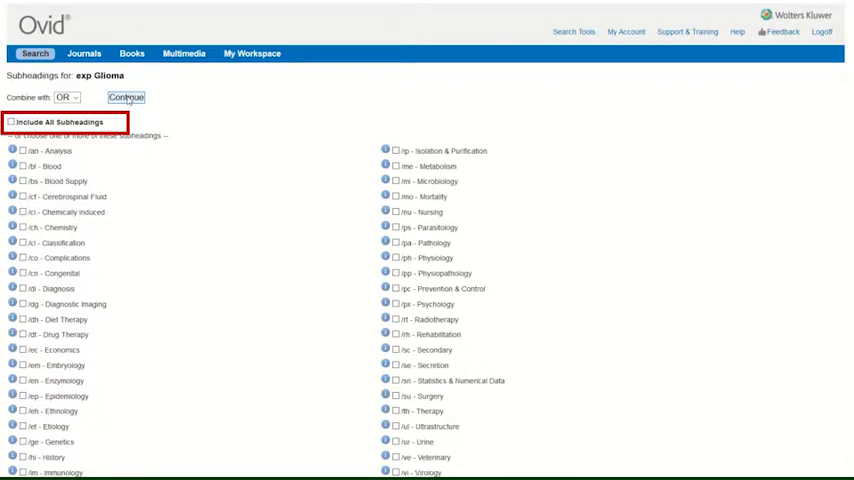
# - Run exp Glioma/ with Include All Subheadings, giving 76,002 results
pyautogui.click(11, 121)
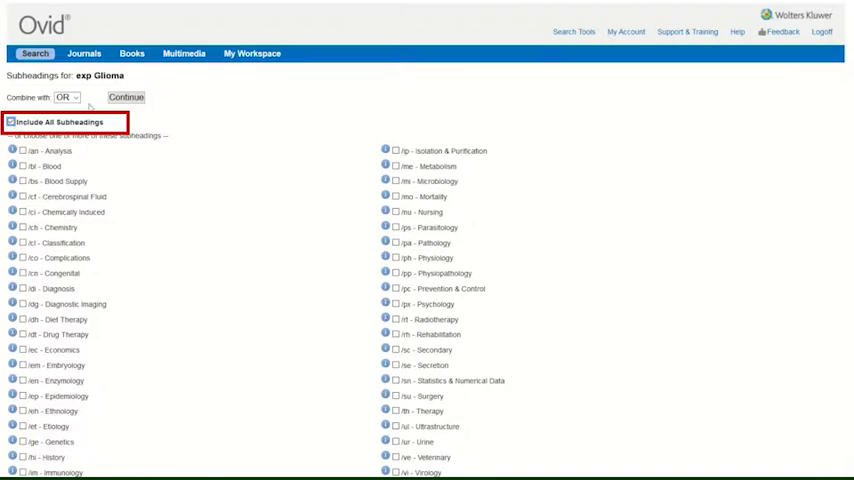
pyautogui.click(11, 122)
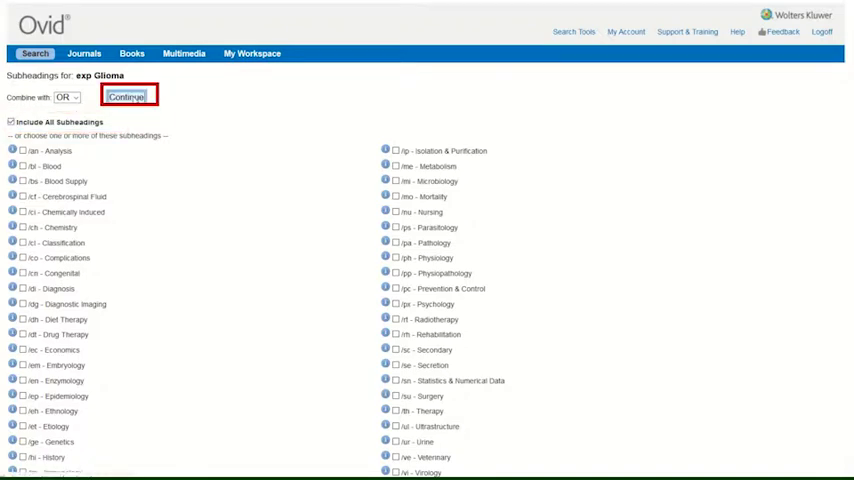
pyautogui.click(126, 97)
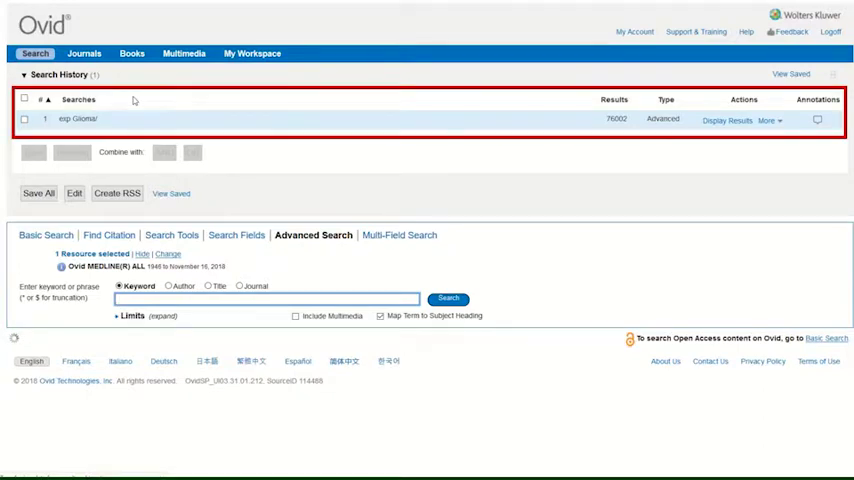
# - Enter 'glial cell tumor' in the keyword search box
pyautogui.click(718, 120)
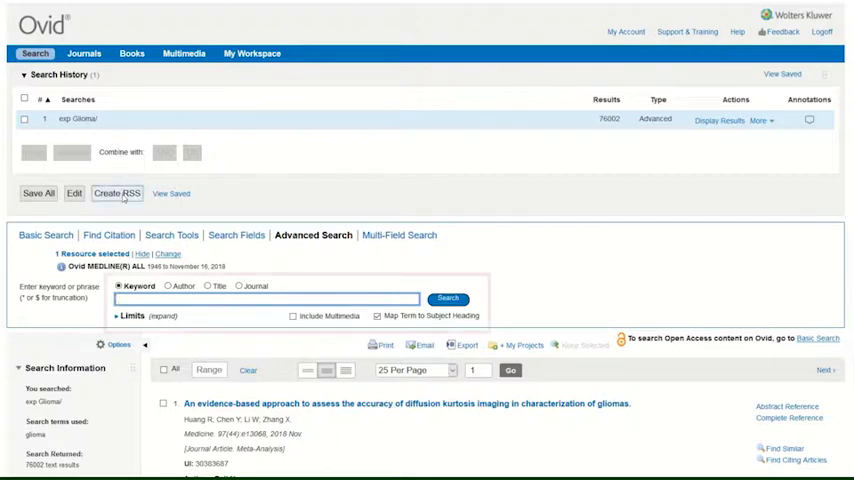
pyautogui.write('glial cell tumor')
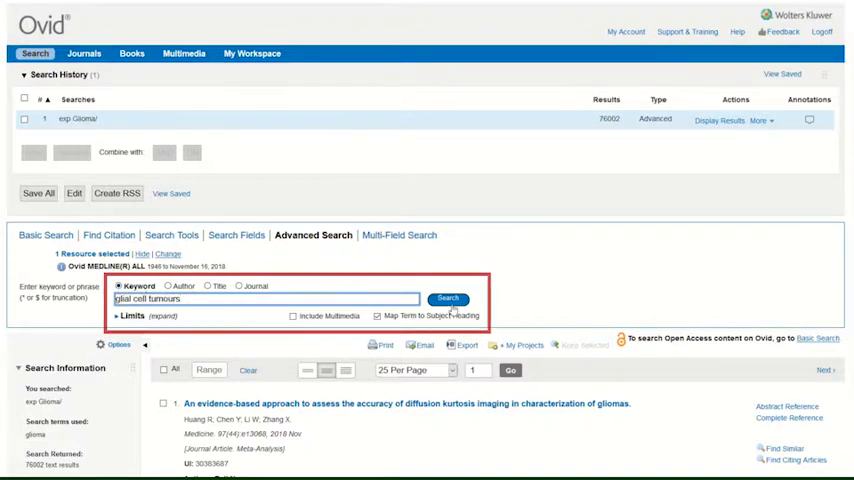
# - Review the subject headings mapped for glial cell tumours and return to the Search page
pyautogui.click(448, 298)
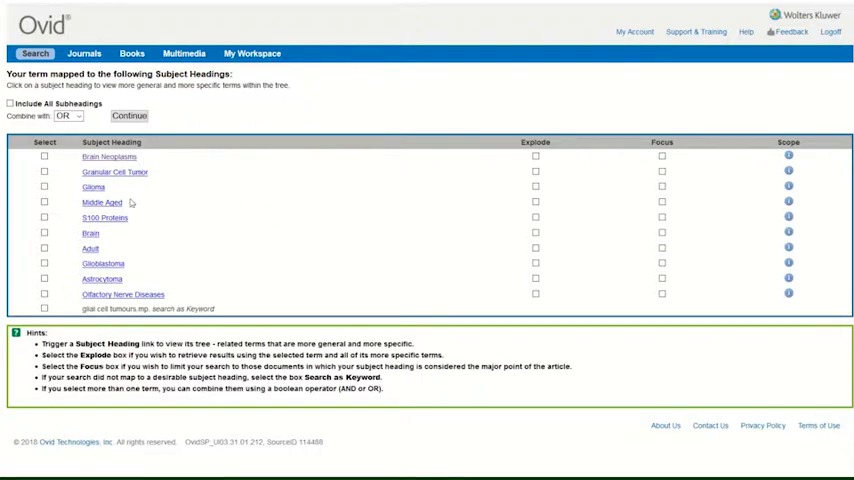
pyautogui.moveTo(158, 290)
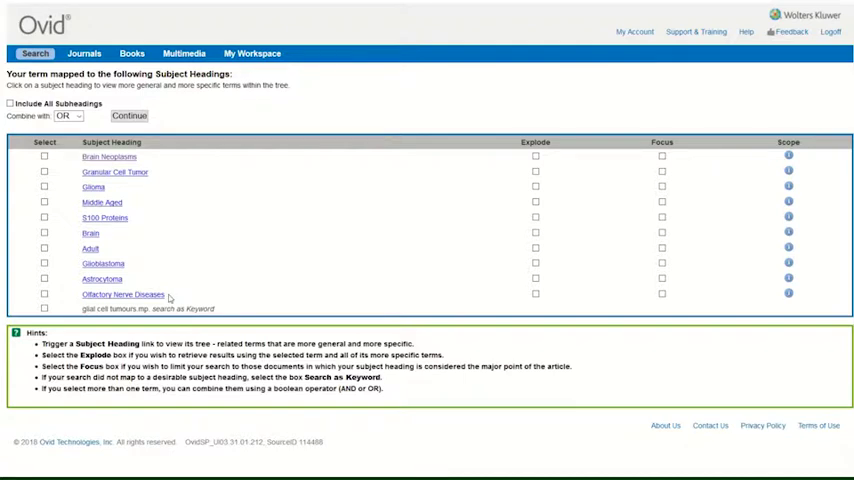
pyautogui.moveTo(72, 325)
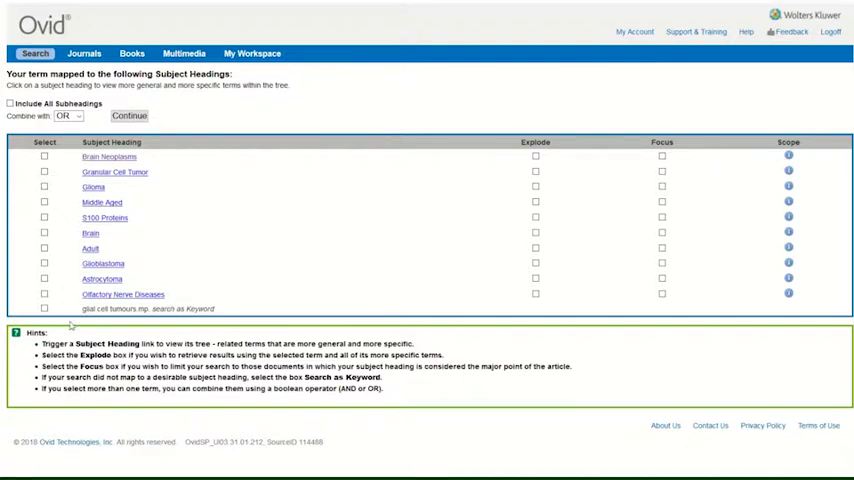
pyautogui.click(44, 308)
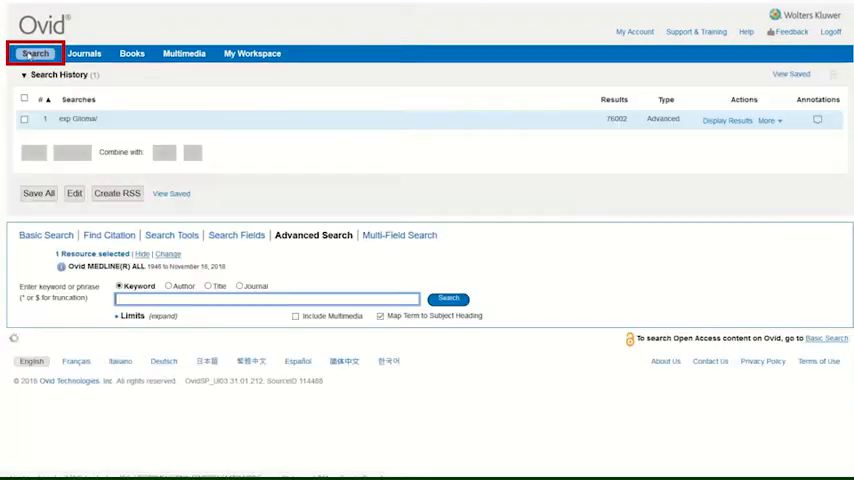
# - Turn off subject heading mapping and enter the phrase "glial cell tumo?r*" as the keyword
pyautogui.click(718, 120)
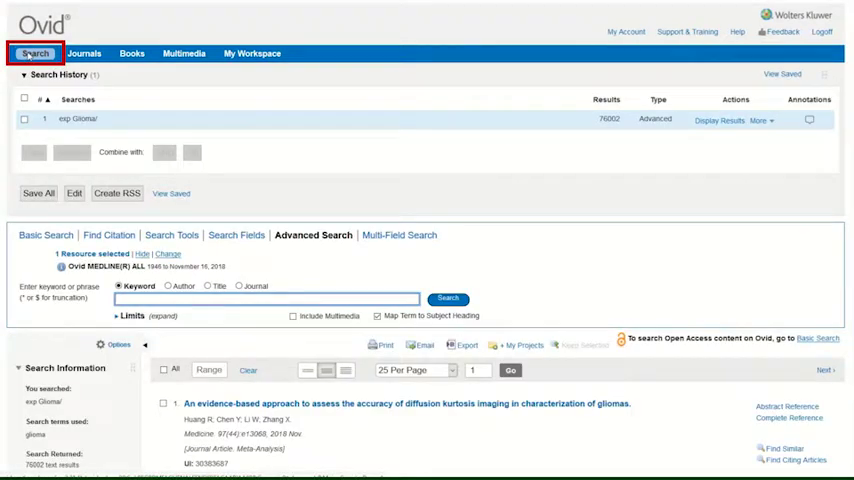
pyautogui.click(377, 316)
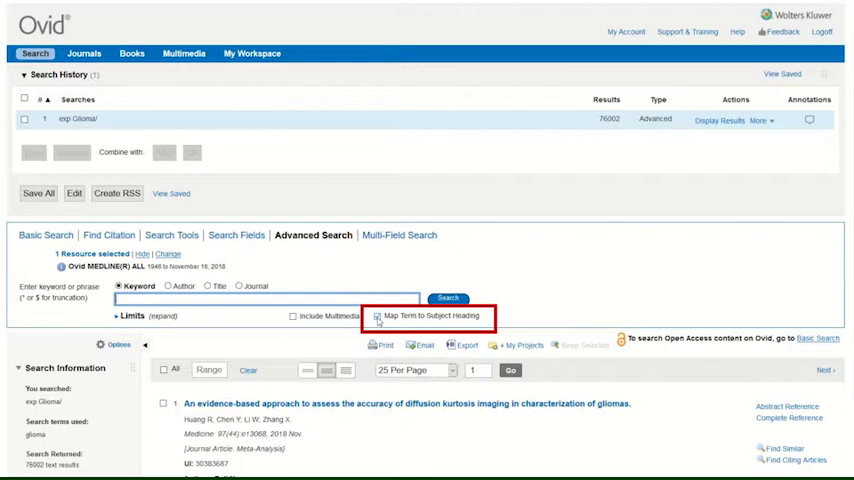
pyautogui.click(378, 316)
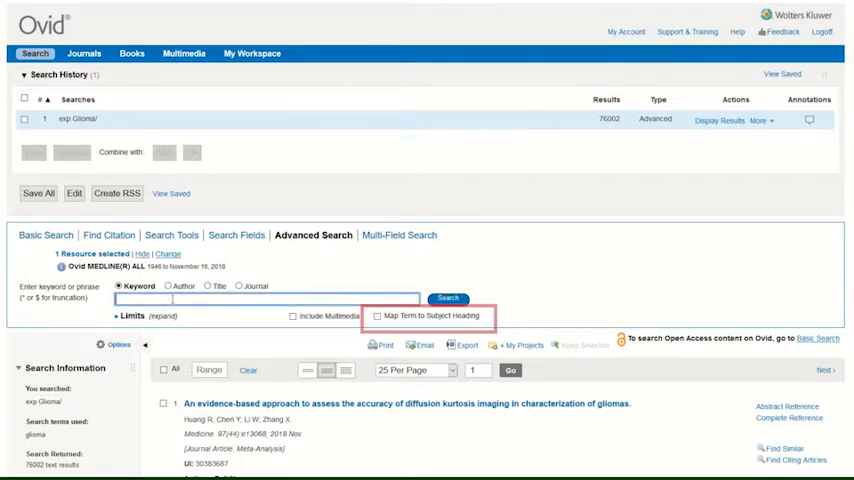
pyautogui.write('glial cell tumours')
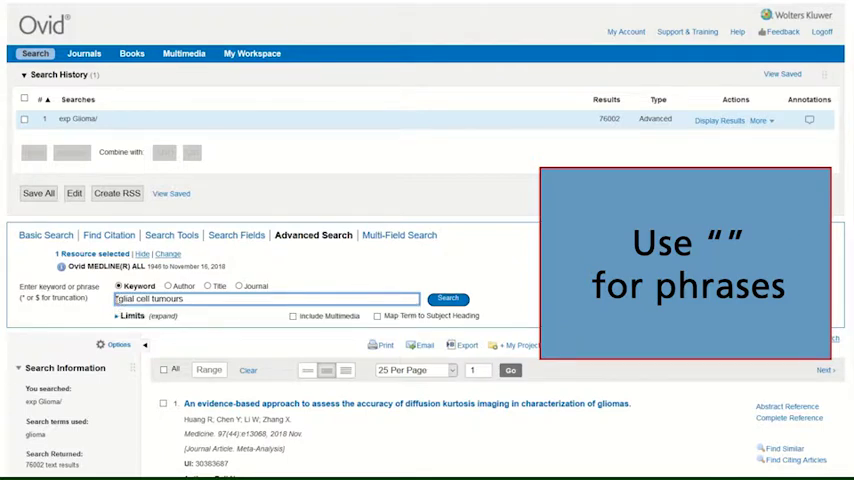
pyautogui.write('"')
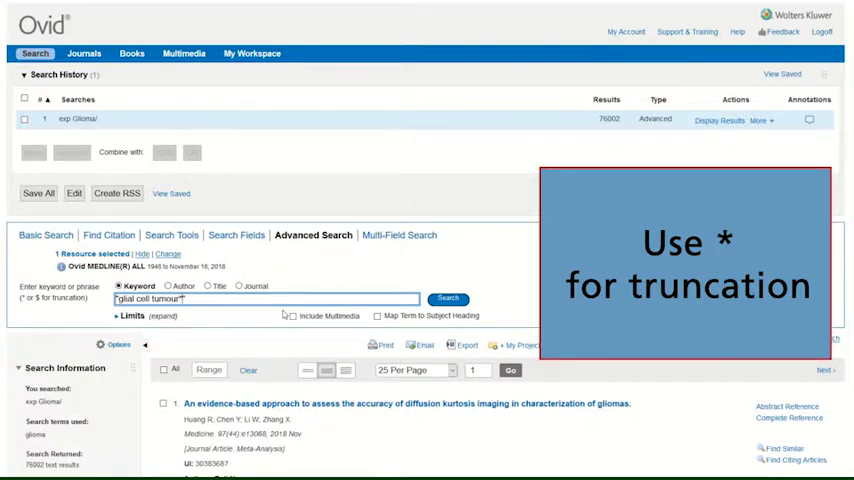
pyautogui.write('*')
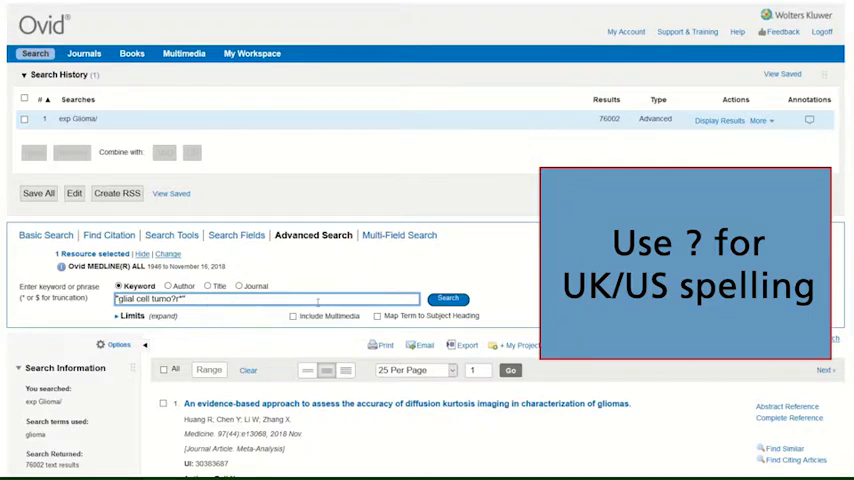
pyautogui.click(447, 298)
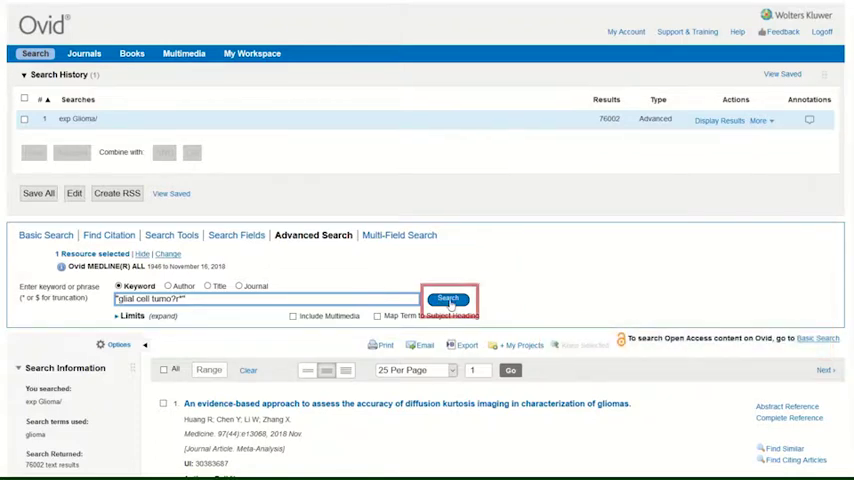
# - Run the "glial cell tumo?r*" phrase search, adding search 2 with 61 results
pyautogui.click(448, 298)
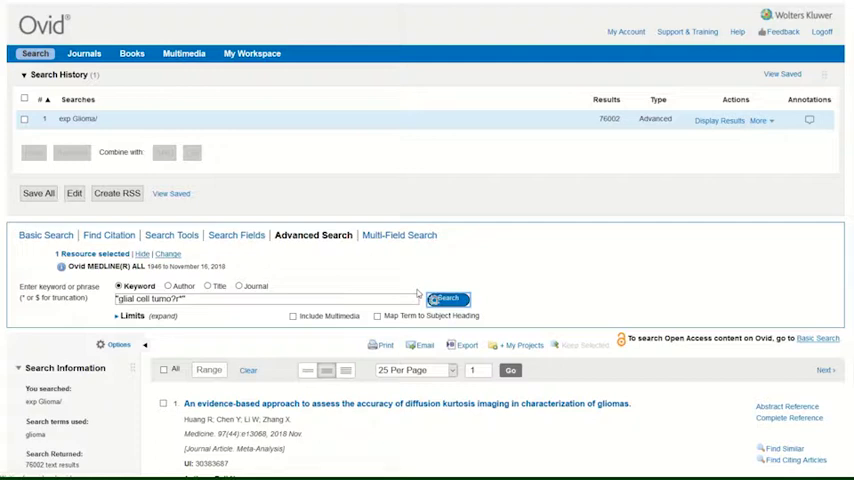
pyautogui.click(446, 298)
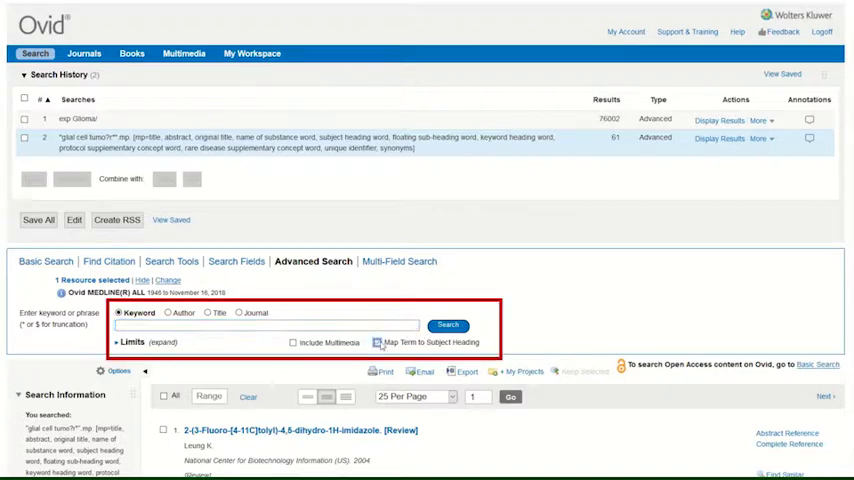
pyautogui.click(377, 342)
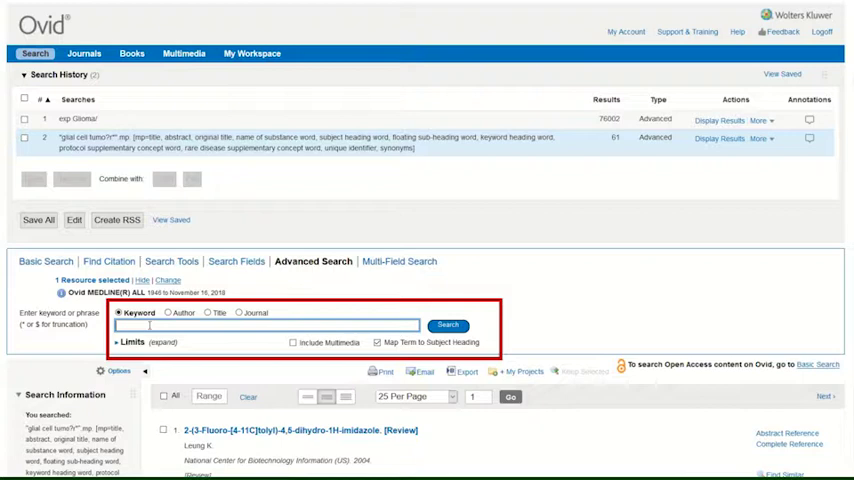
pyautogui.write('regression')
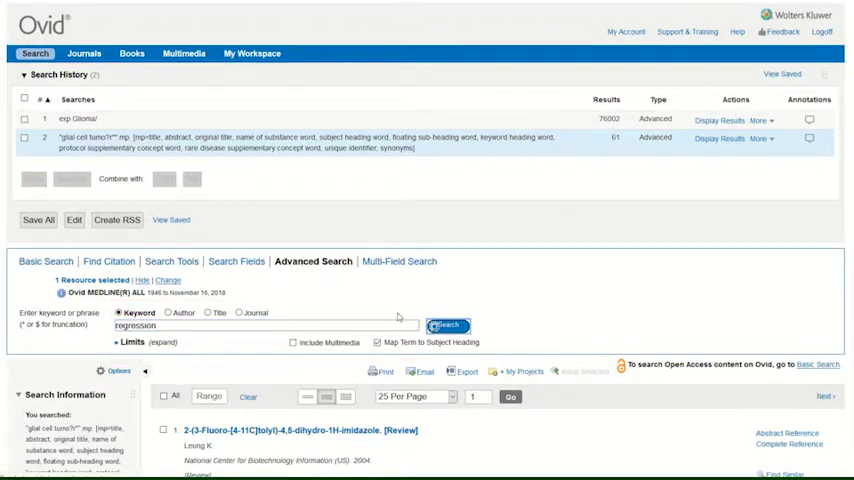
pyautogui.click(448, 325)
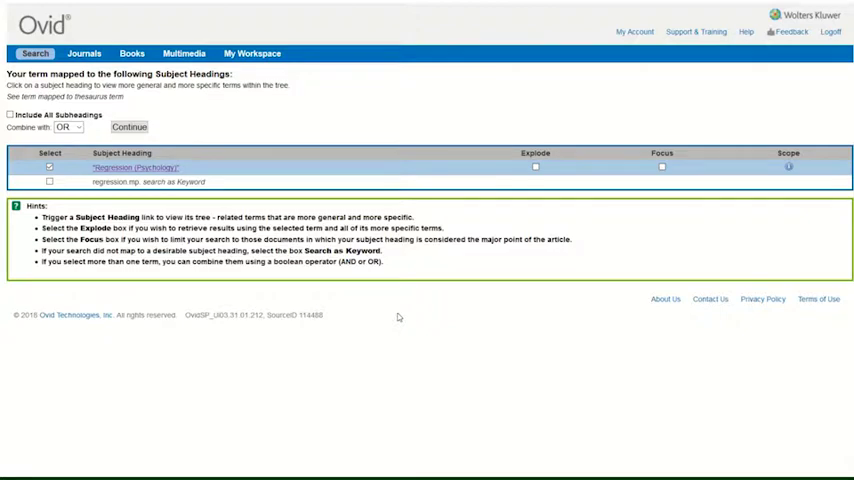
pyautogui.moveTo(150, 181)
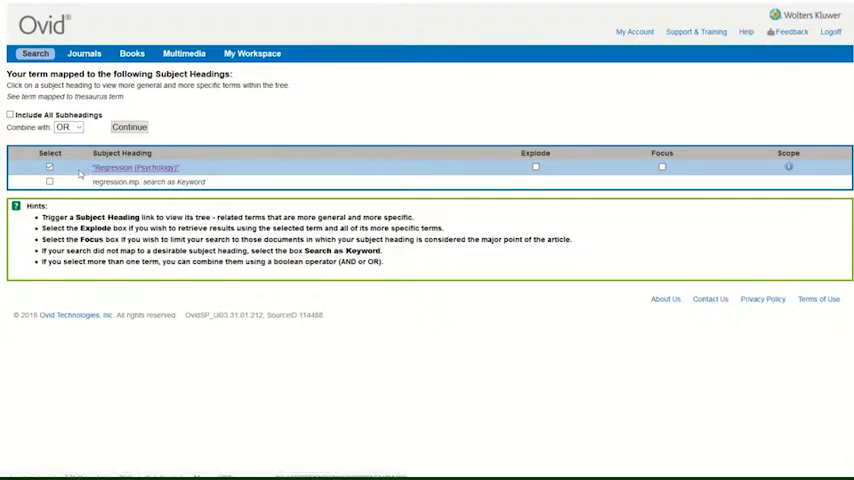
pyautogui.click(49, 167)
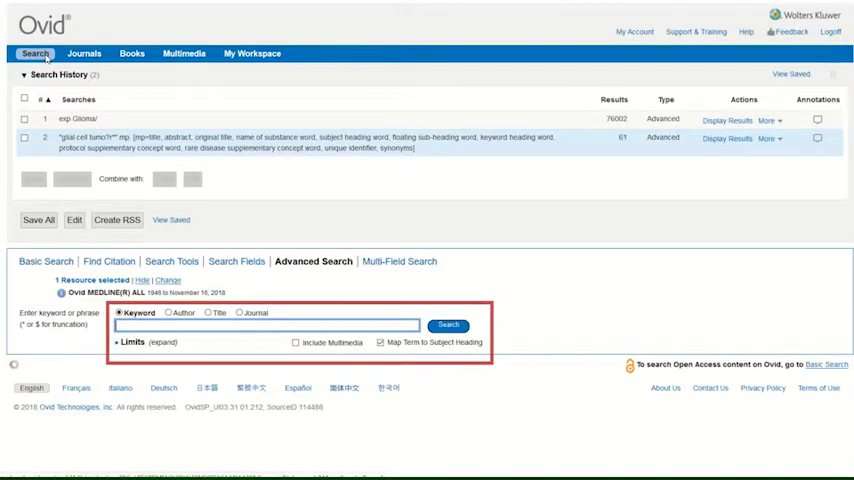
# - Search regress* with mapping off (730,959 results), then re-enable subject heading mapping
pyautogui.click(726, 138)
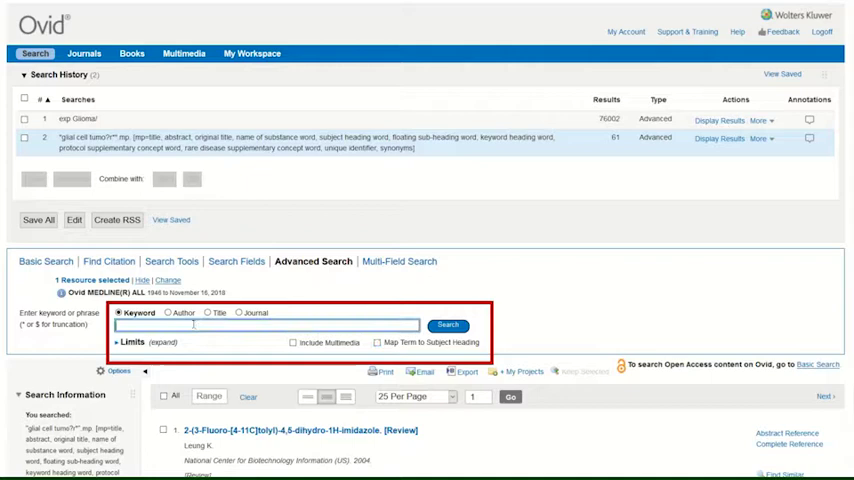
pyautogui.write('regres')
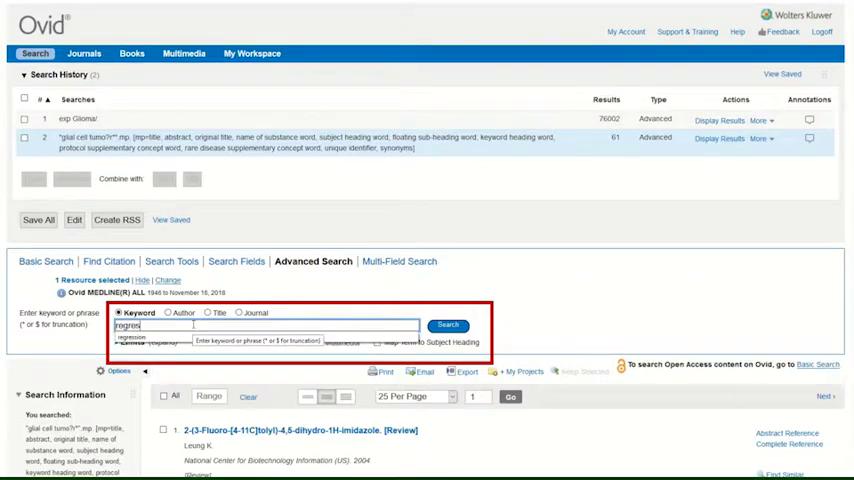
pyautogui.write('*')
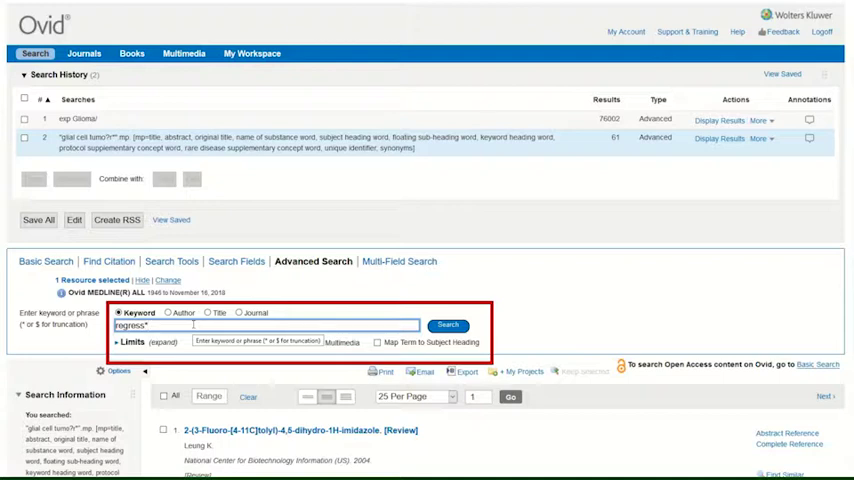
pyautogui.click(448, 325)
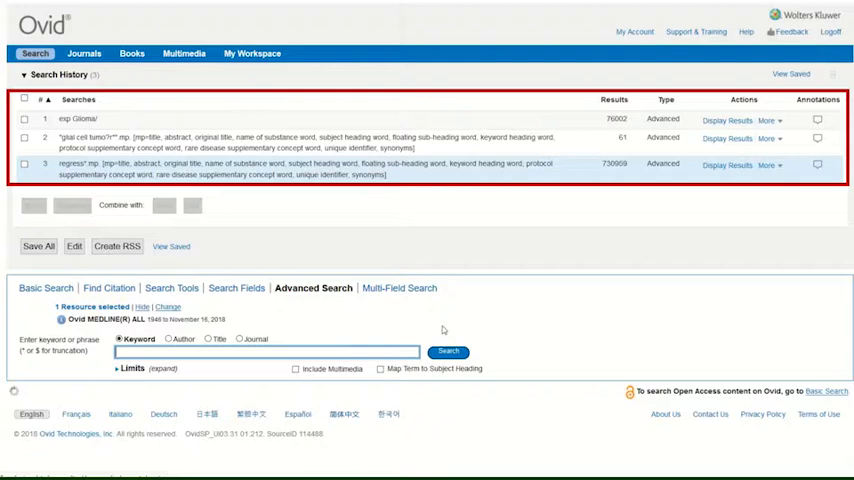
pyautogui.click(718, 165)
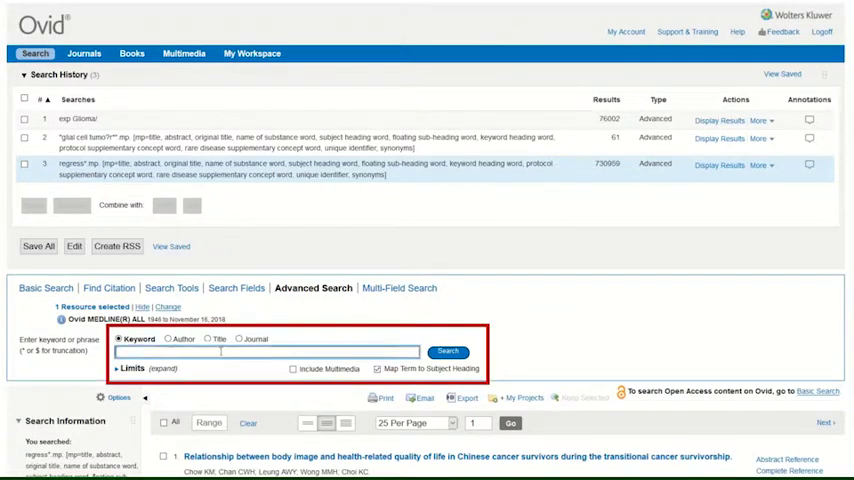
# - Search 'eradicat' with subject heading mapping to list headings such as DISEASE ERADICATION
pyautogui.write('eradication')
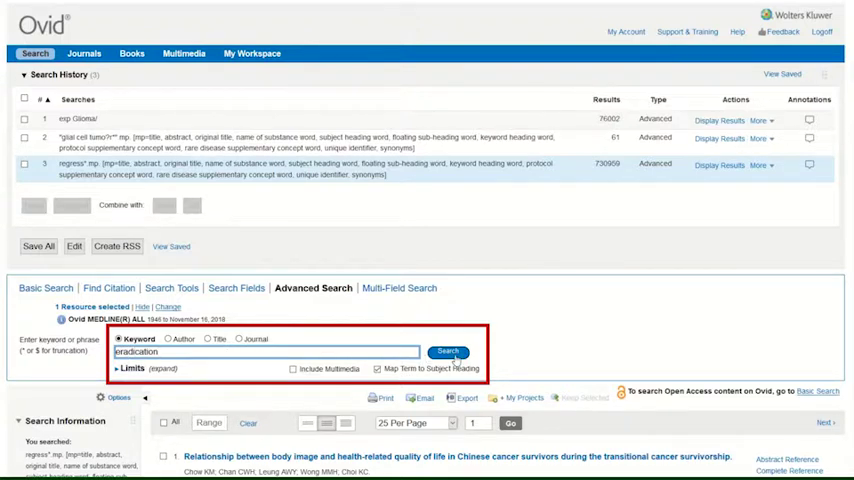
pyautogui.click(448, 351)
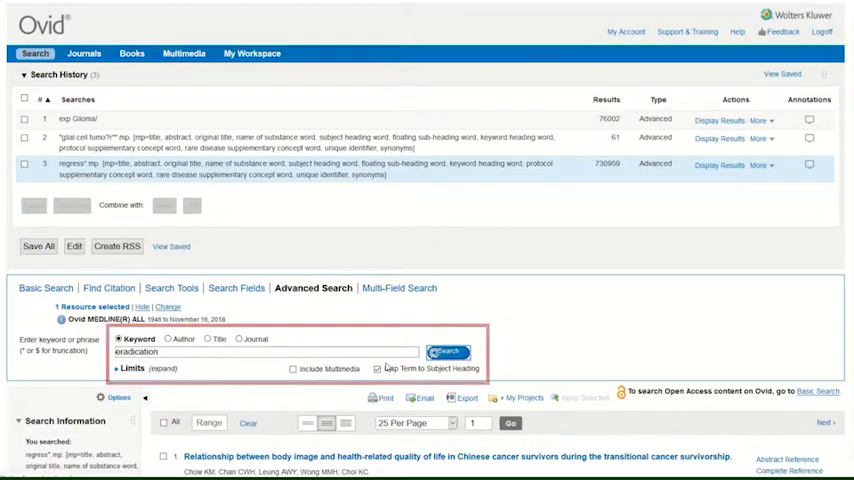
pyautogui.click(447, 351)
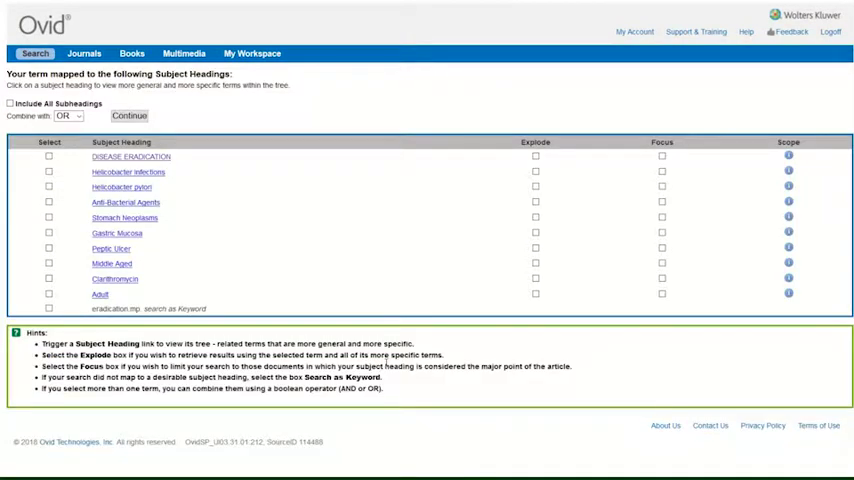
pyautogui.moveTo(368, 331)
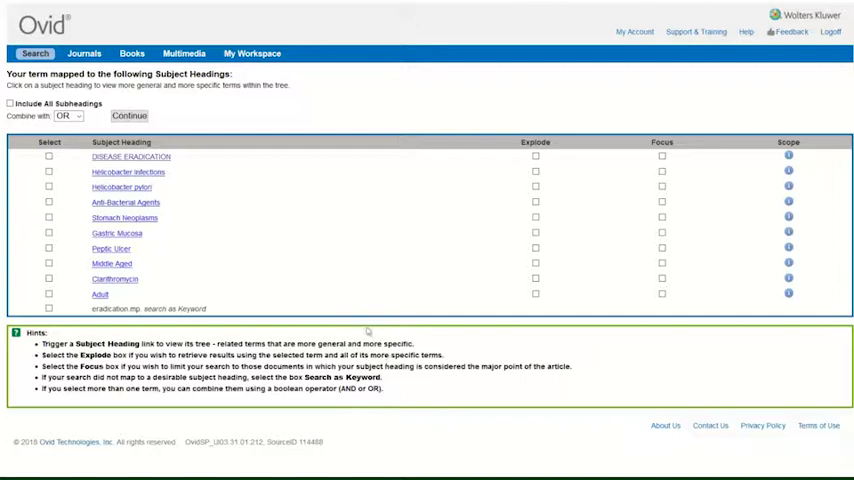
pyautogui.moveTo(180, 216)
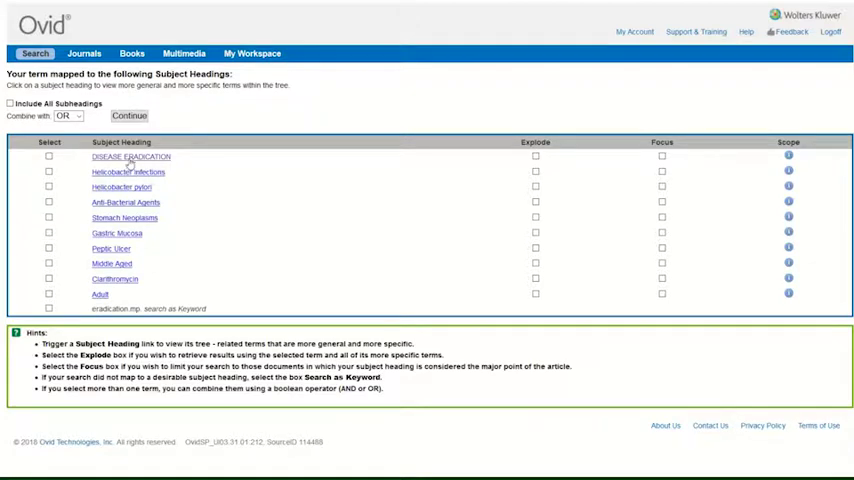
# - Select DISEASE ERADICATION, review its tree, and add it with all subheadings (2,024 results)
pyautogui.click(130, 156)
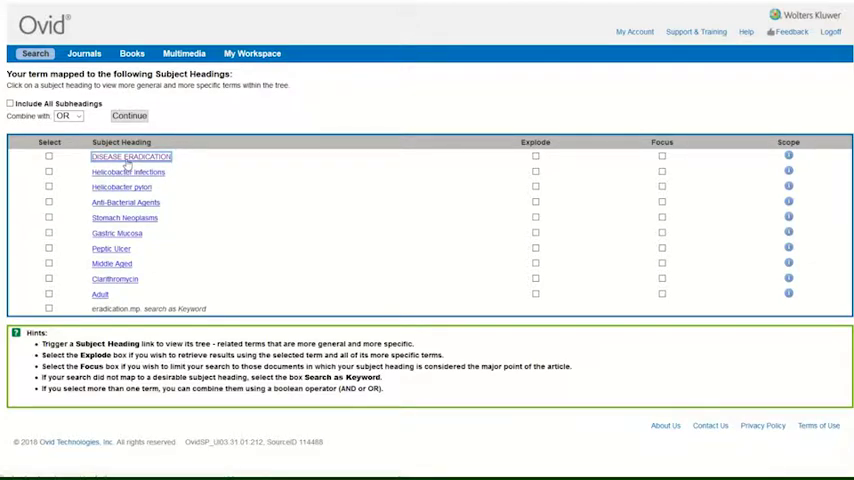
pyautogui.click(130, 156)
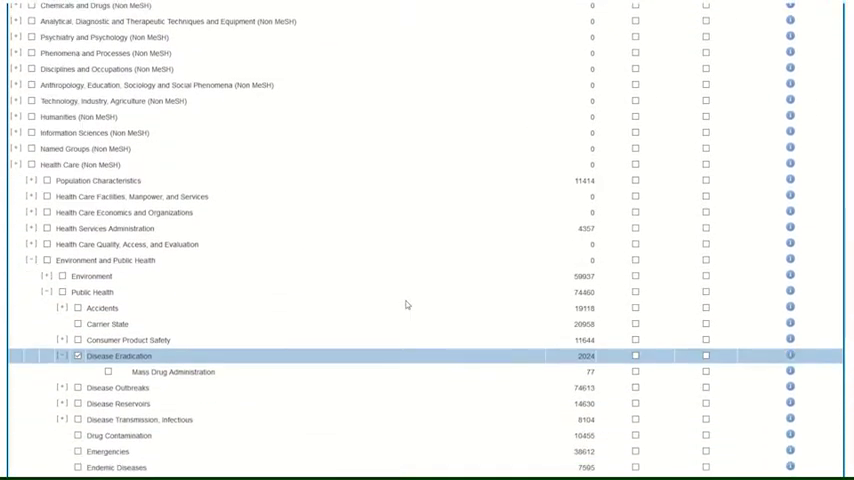
pyautogui.scroll(-3)
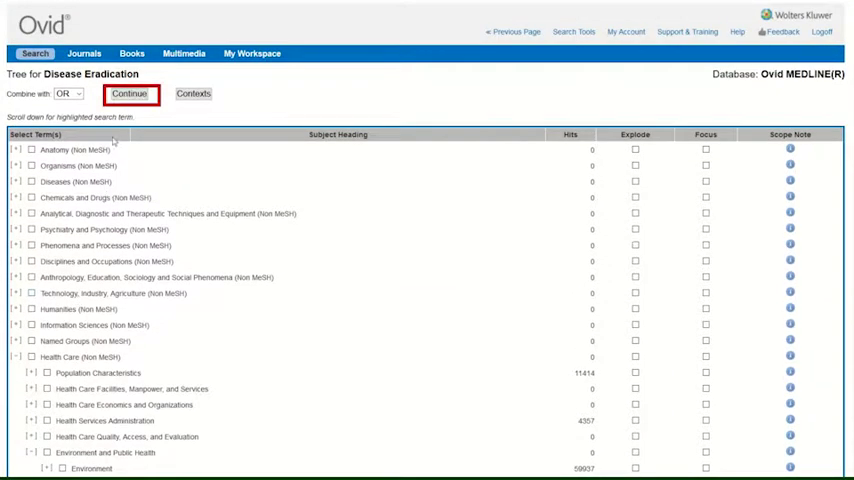
pyautogui.click(129, 93)
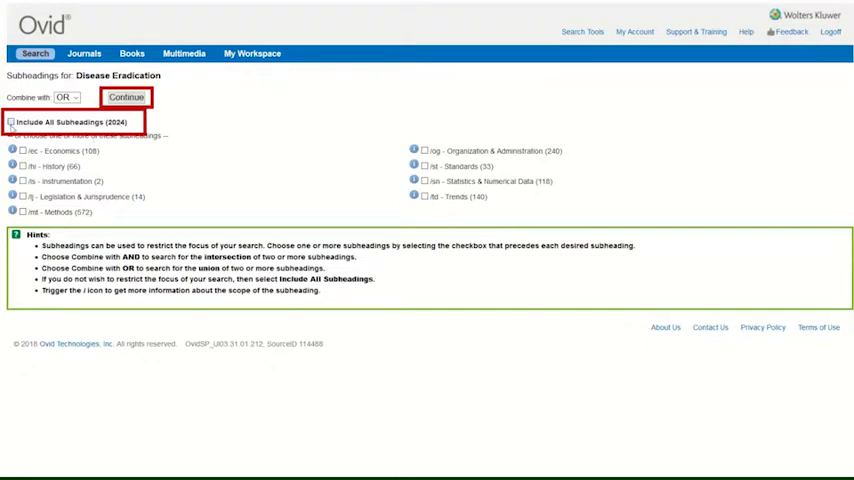
pyautogui.click(11, 121)
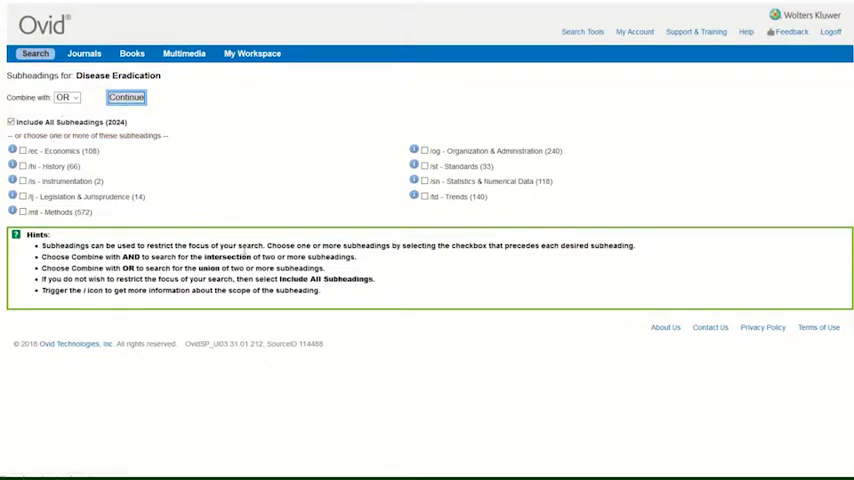
pyautogui.click(125, 97)
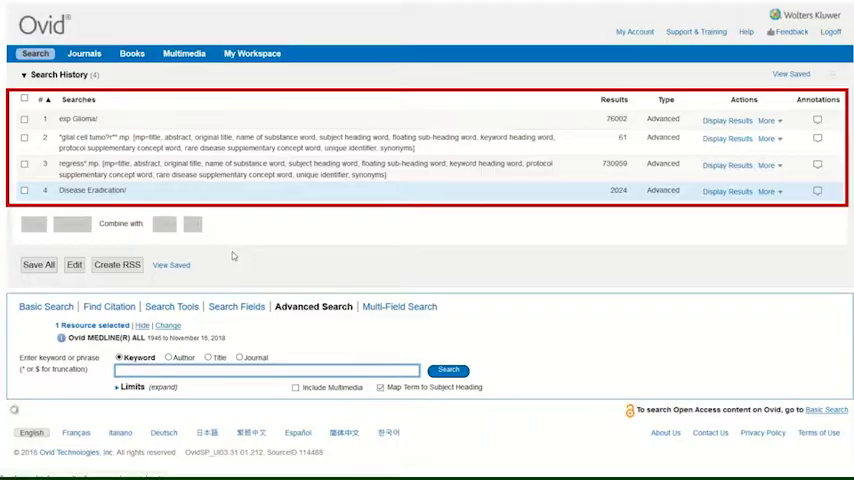
# - Combine searches 1 and 2 with OR, creating search 5 (76,031 results)
pyautogui.click(718, 191)
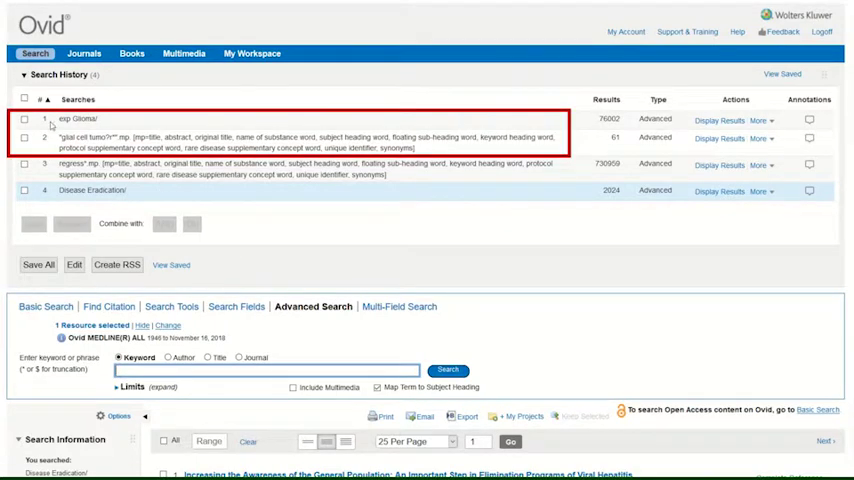
pyautogui.click(24, 118)
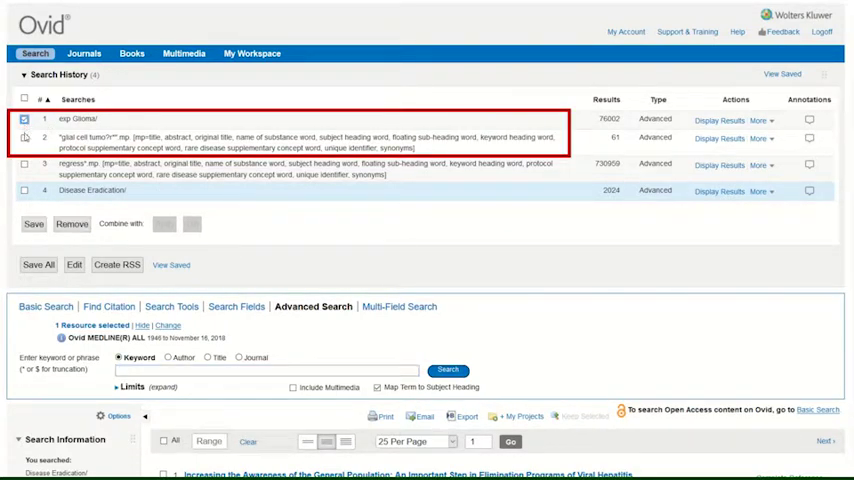
pyautogui.click(24, 137)
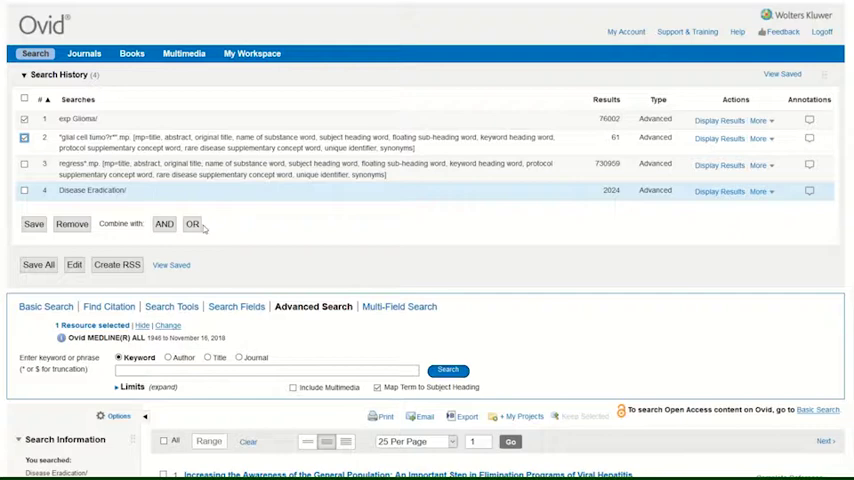
pyautogui.click(192, 223)
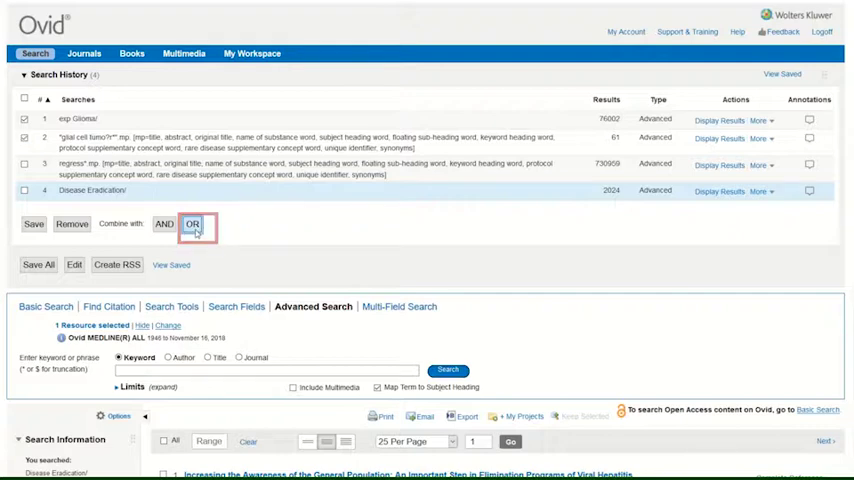
pyautogui.click(192, 223)
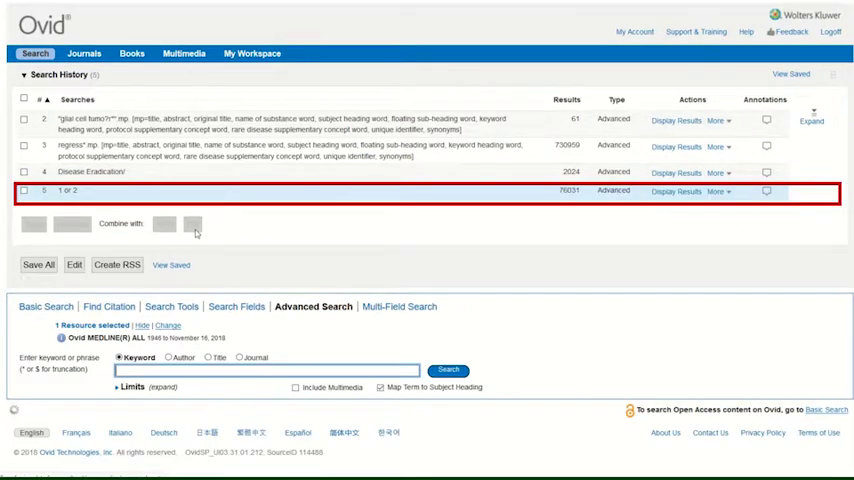
# - Expand the full search history and combine searches 3 and 4 with OR (732,947 results)
pyautogui.click(667, 191)
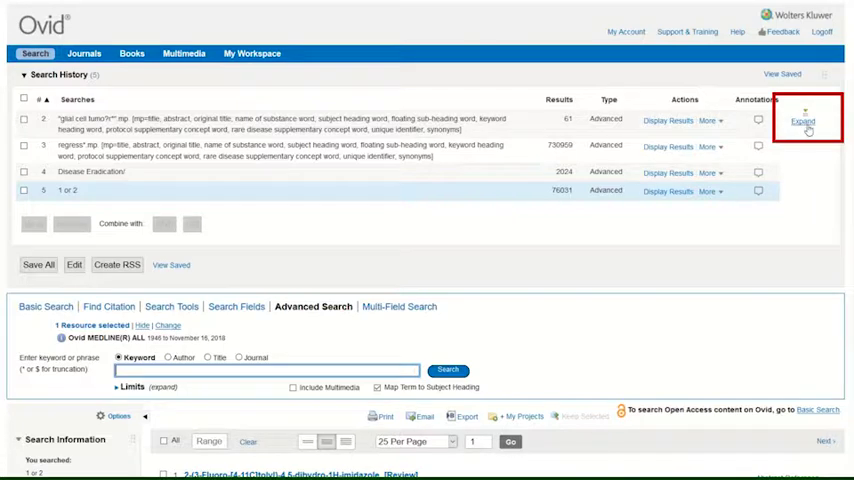
pyautogui.click(803, 120)
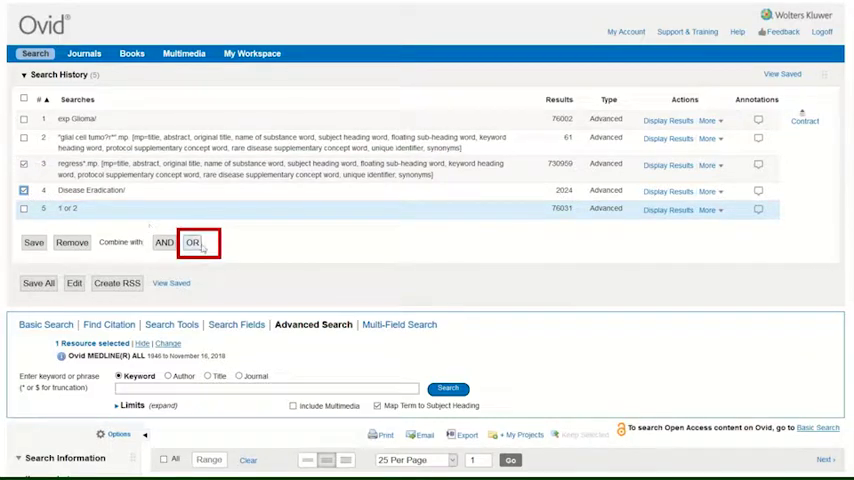
pyautogui.click(192, 242)
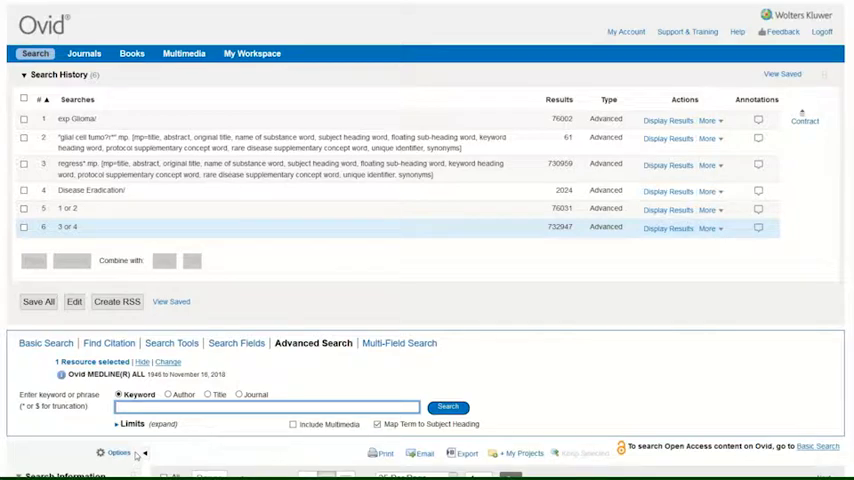
# - Combine search 5 (1 or 2) and search 6 (3 or 4) with AND, giving 2,341 results
pyautogui.click(23, 208)
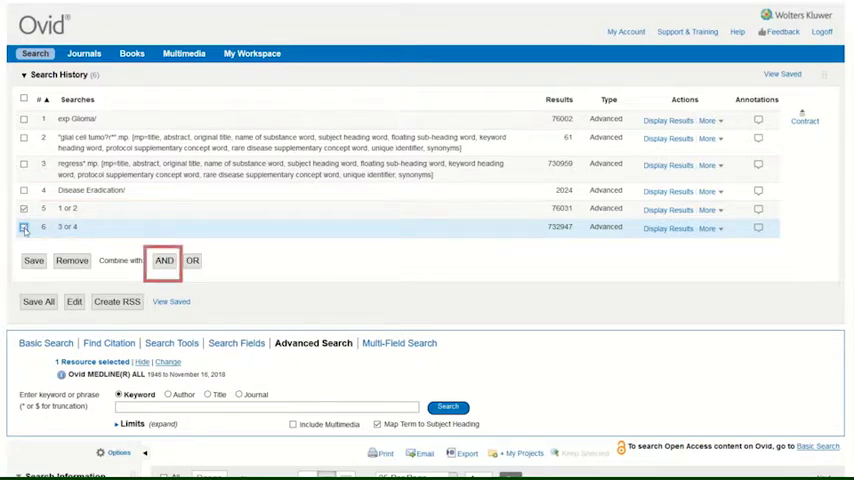
pyautogui.click(164, 260)
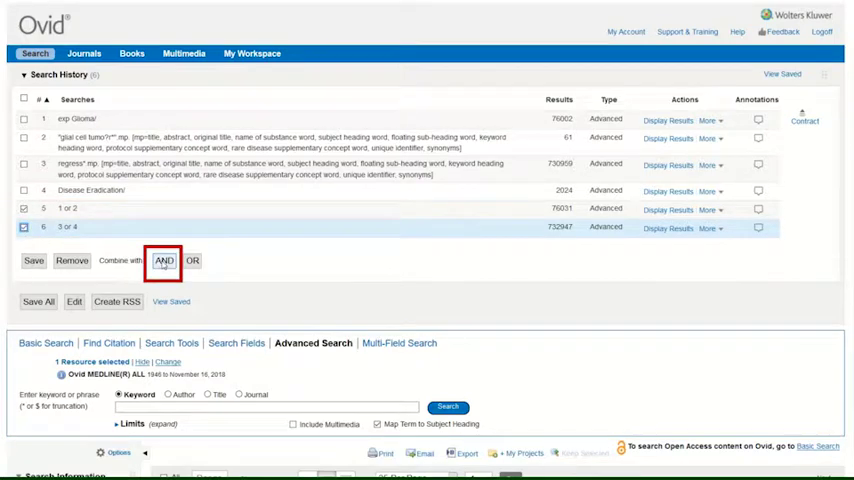
pyautogui.click(164, 261)
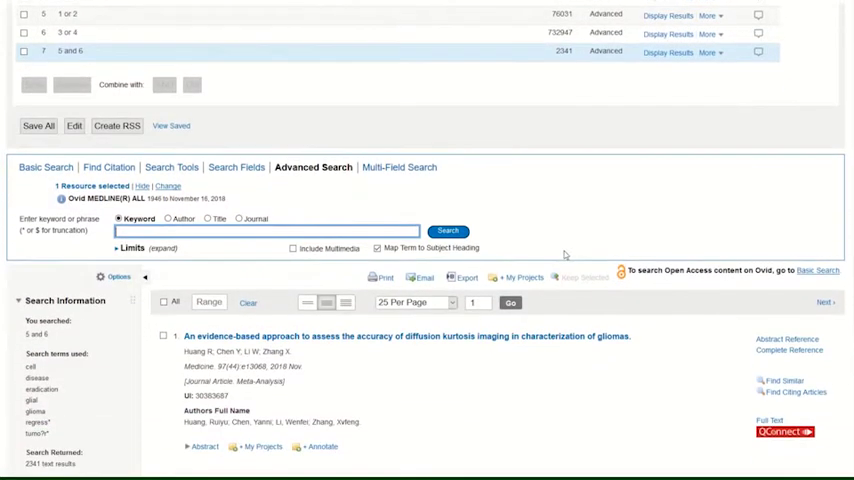
# - Limit search 7 to English Language and Humans, published from 2010 to Current
pyautogui.click(130, 247)
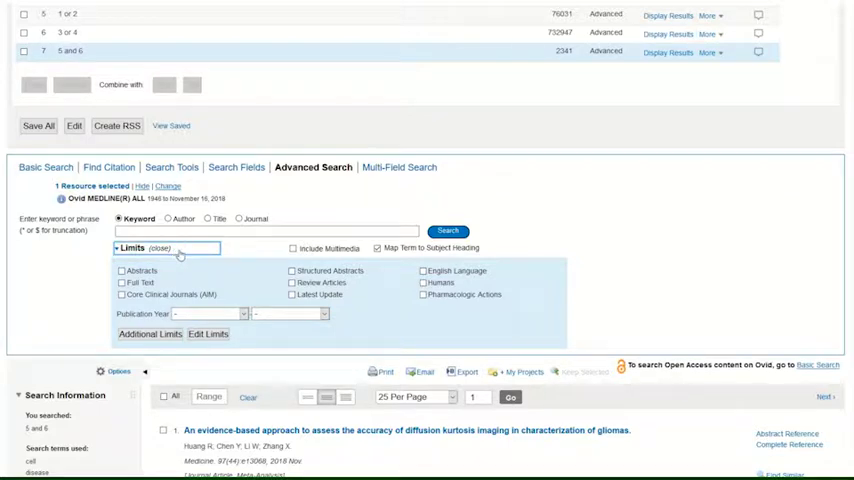
pyautogui.click(423, 271)
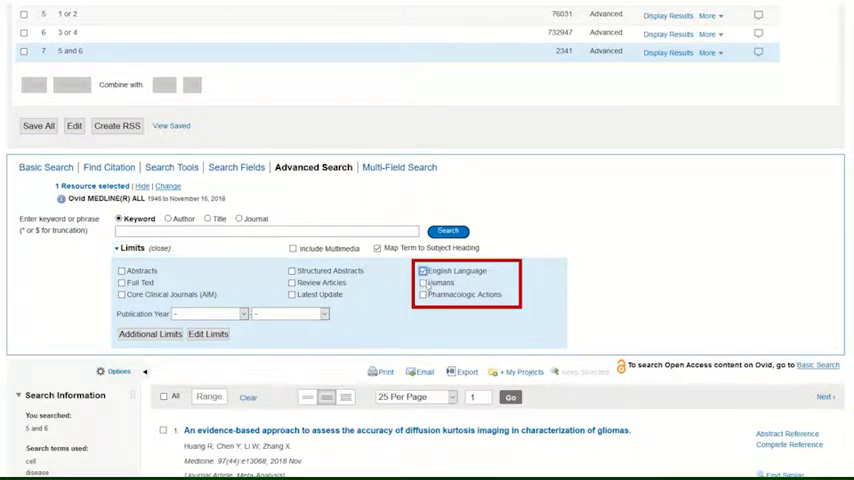
pyautogui.click(423, 282)
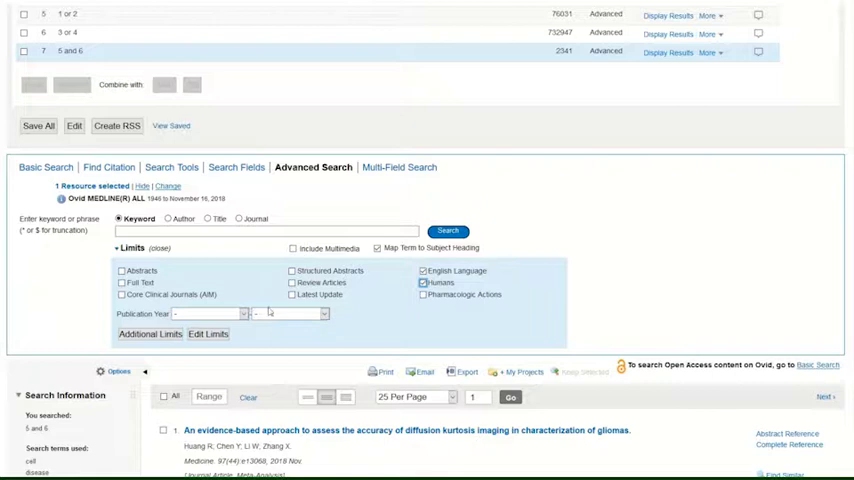
pyautogui.click(240, 313)
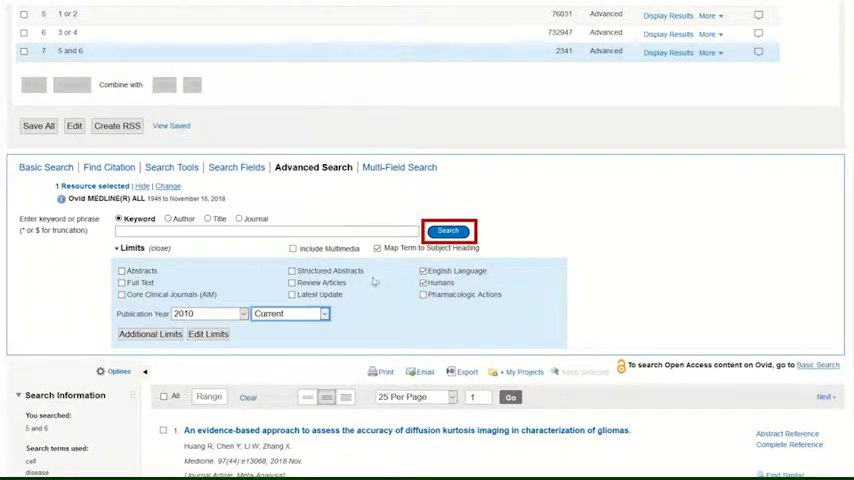
pyautogui.moveTo(403, 313)
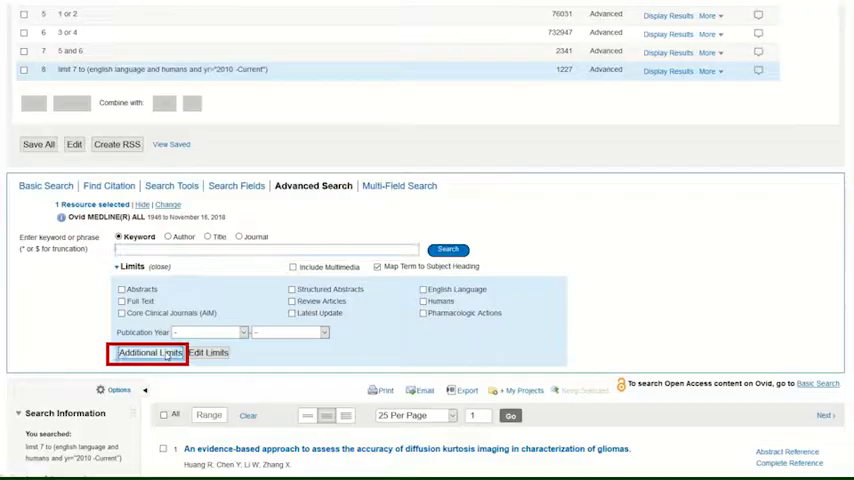
# - Restrict search 8 to All Child (0–18) and Review or Systematic Reviews, leaving 15 results
pyautogui.click(144, 352)
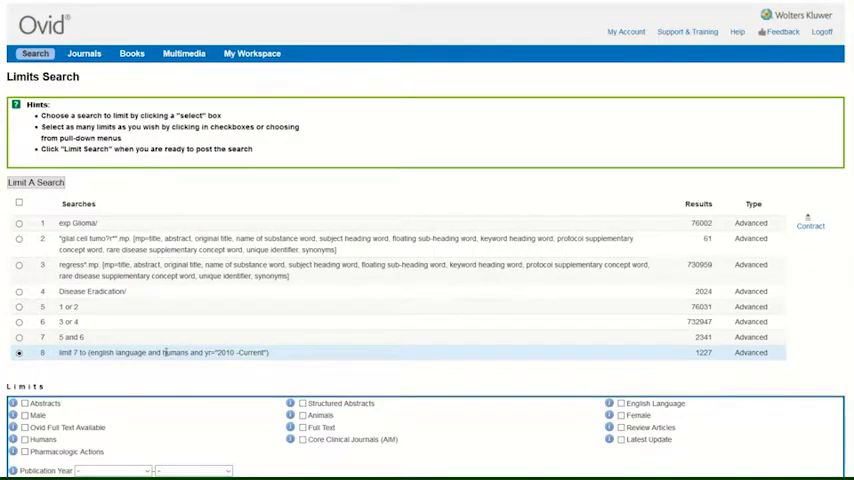
pyautogui.scroll(-3)
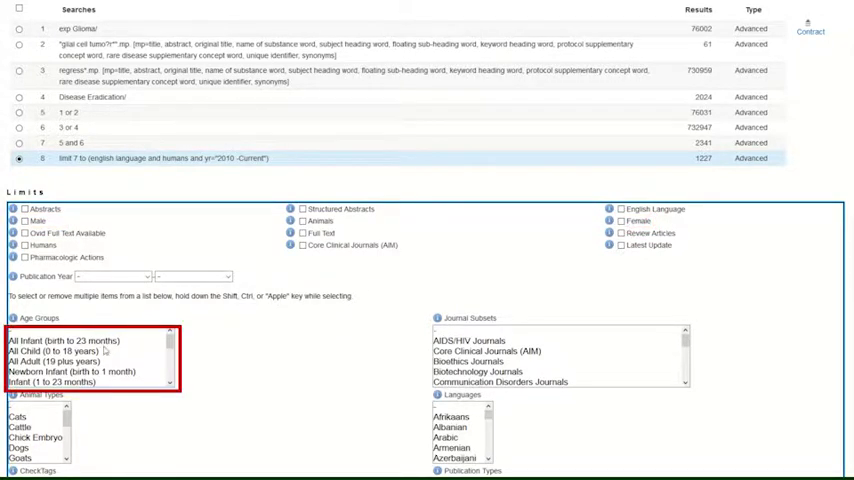
pyautogui.scroll(-3)
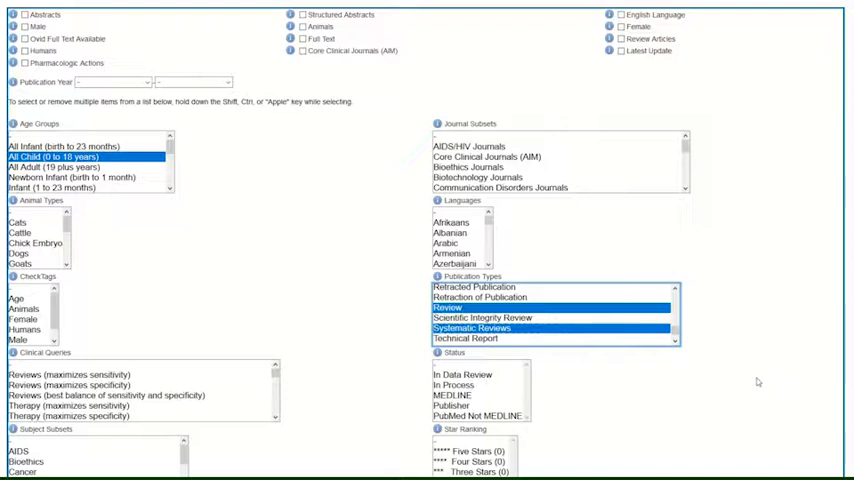
pyautogui.scroll(-3)
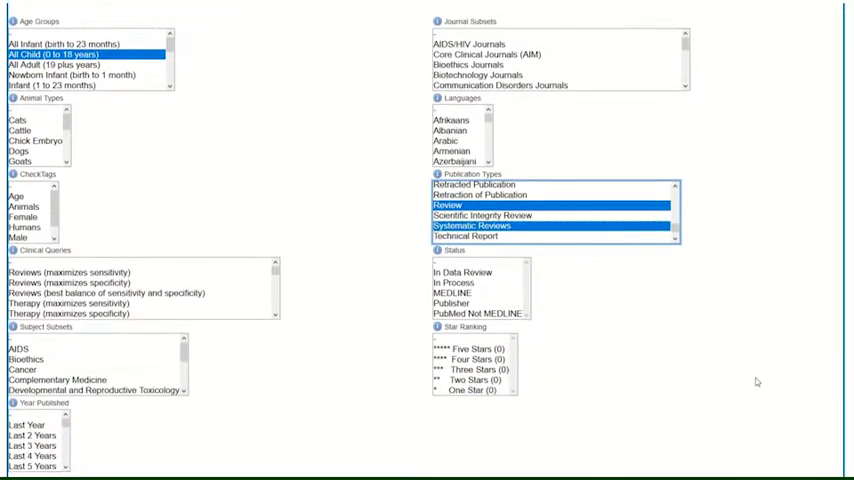
pyautogui.scroll(-3)
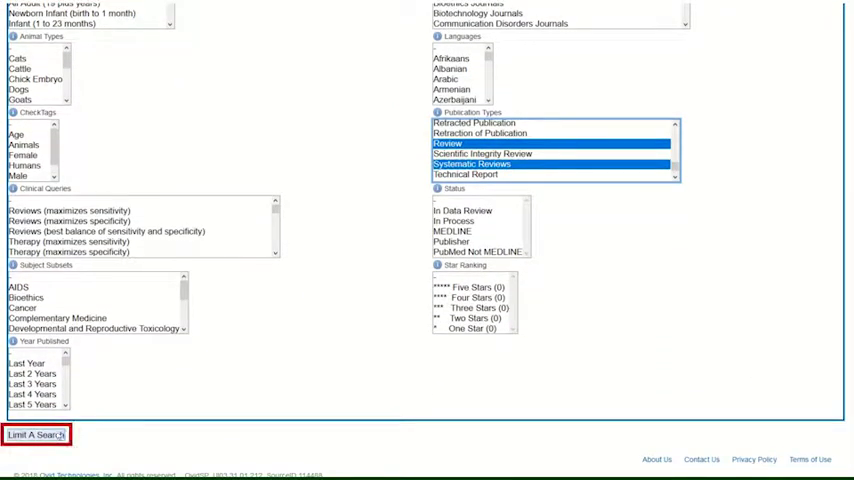
pyautogui.click(36, 434)
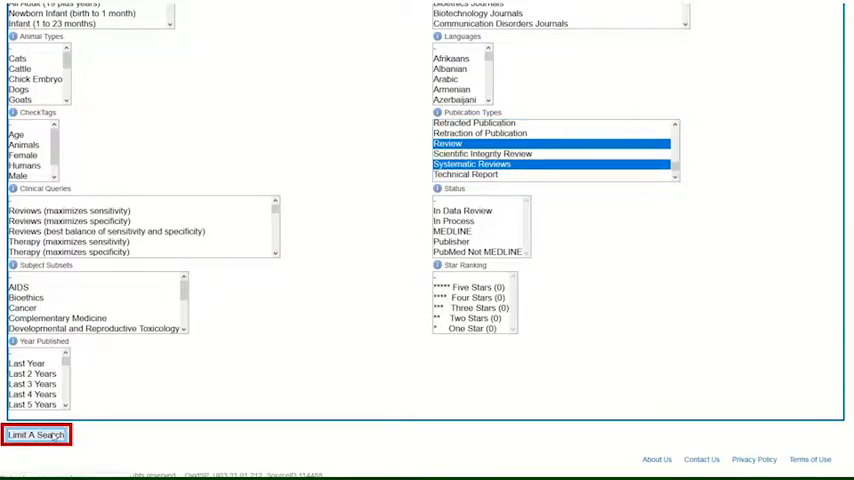
pyautogui.click(36, 434)
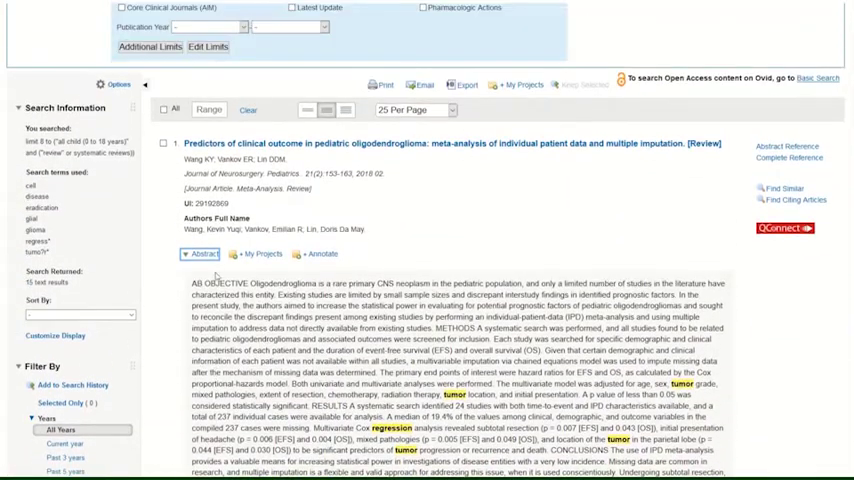
# - Collapse the abstract and export records 1, 3, 6 and 7 in RefWorks format
pyautogui.click(203, 253)
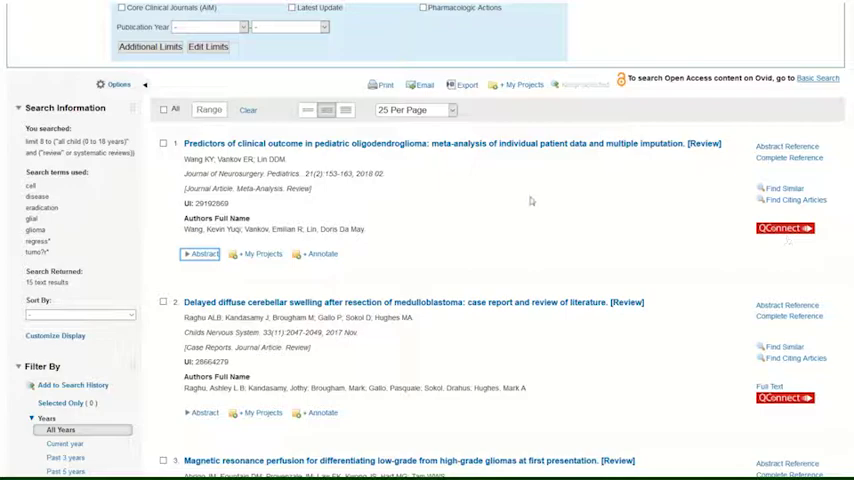
pyautogui.scroll(-3)
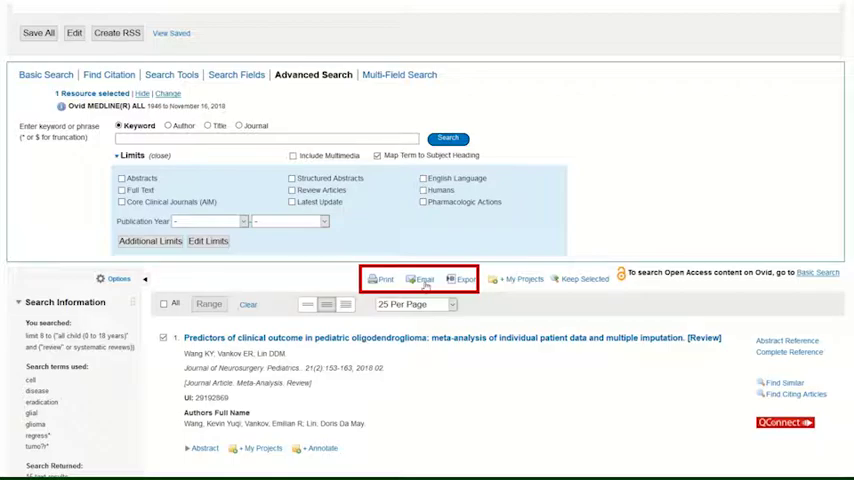
pyautogui.click(461, 279)
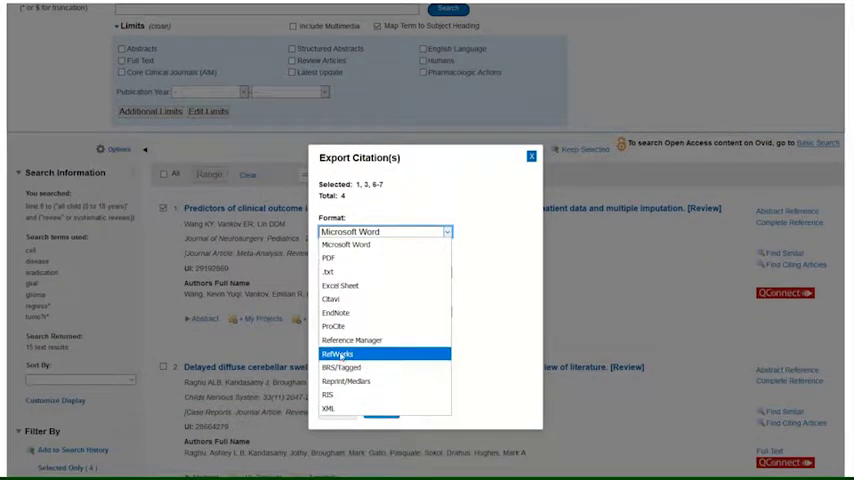
pyautogui.click(531, 156)
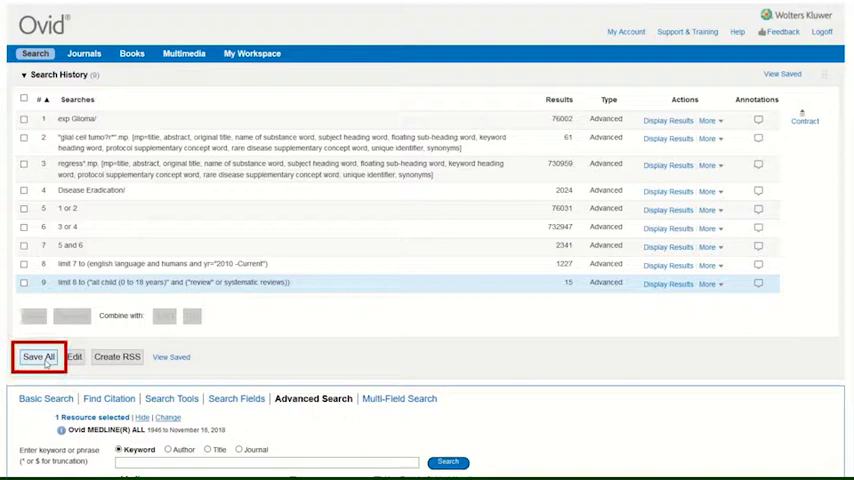
# - Save the history permanently as 'Glioma search 1' with comment 'MEDLINE 19/11/2018'
pyautogui.click(38, 356)
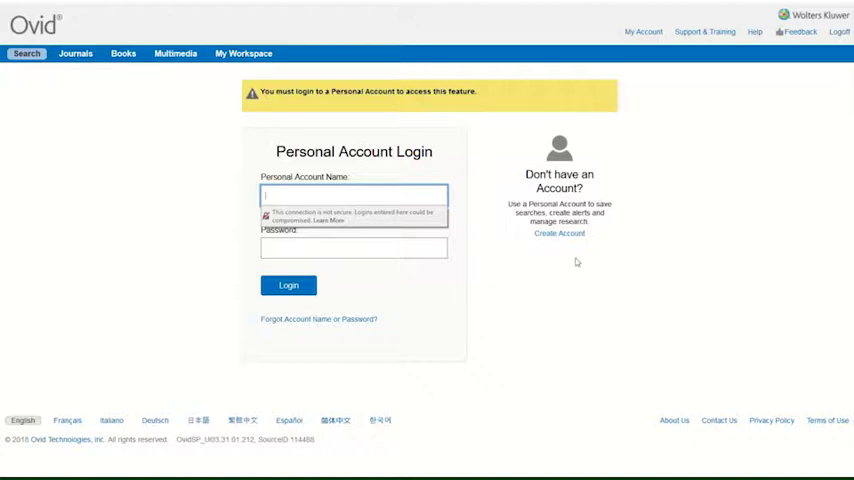
pyautogui.click(559, 233)
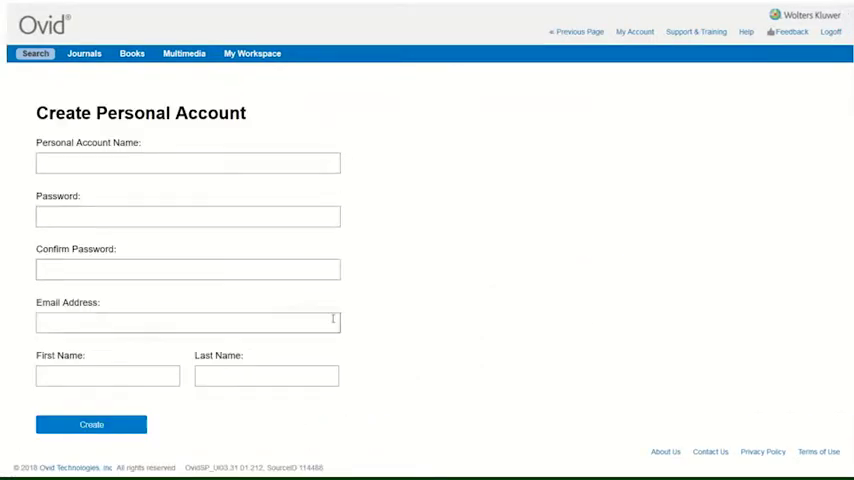
pyautogui.moveTo(570, 31)
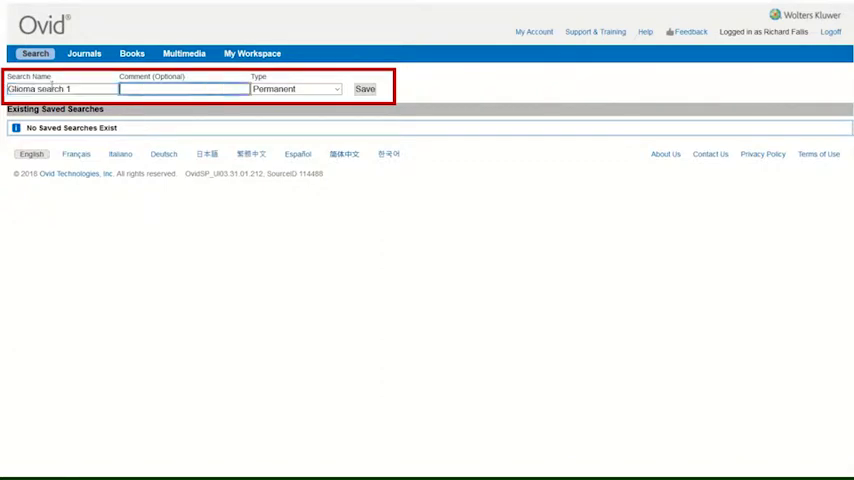
pyautogui.write('MEDLINE 19/11/2018')
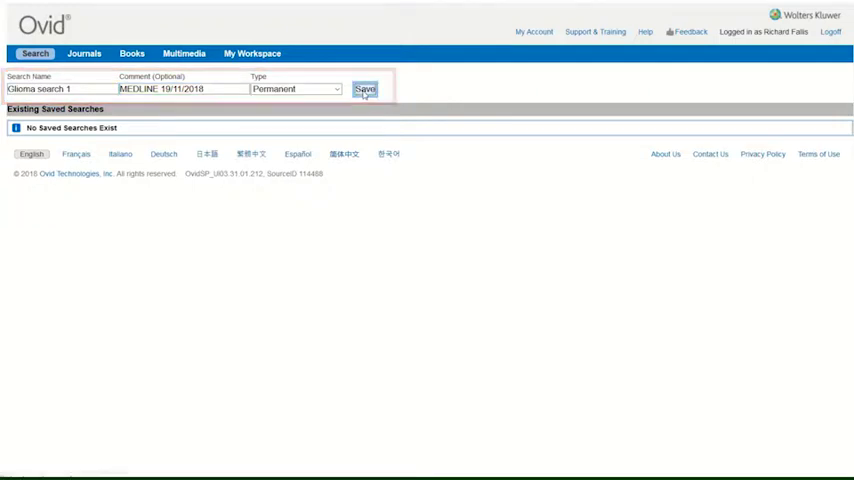
pyautogui.click(365, 89)
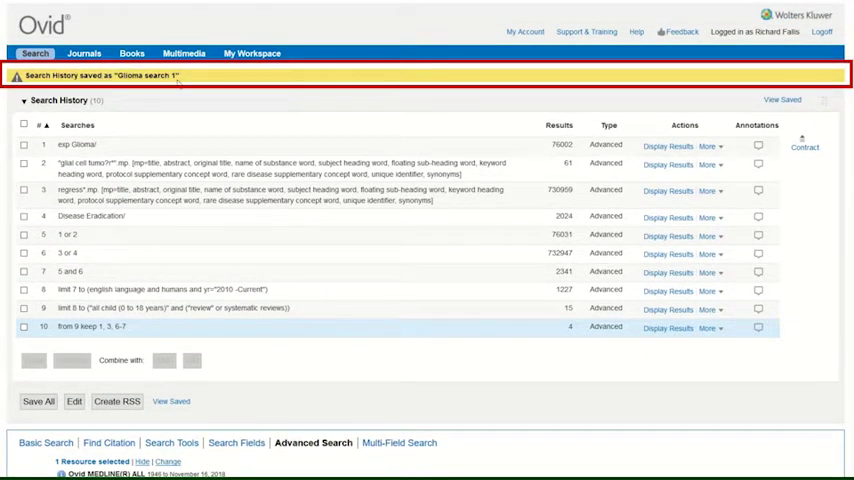
# - Rerun 'Glioma search 1' from the Permanent Searches list of saved searches
pyautogui.click(24, 124)
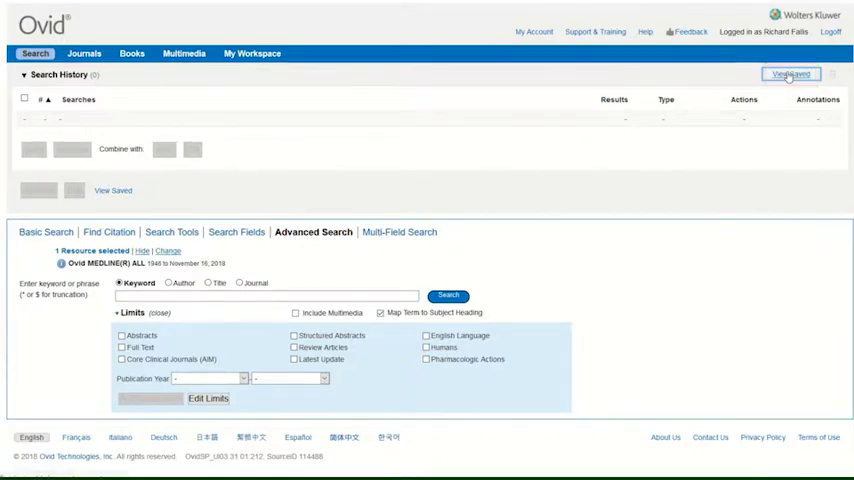
pyautogui.click(791, 74)
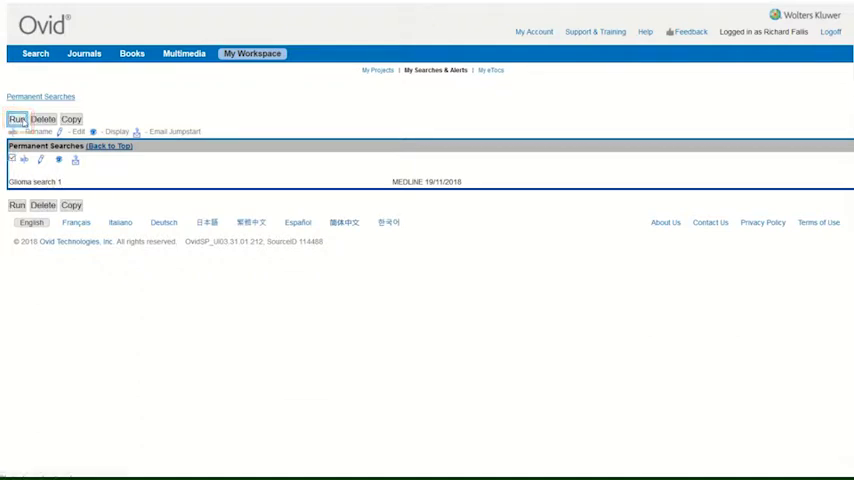
pyautogui.click(16, 119)
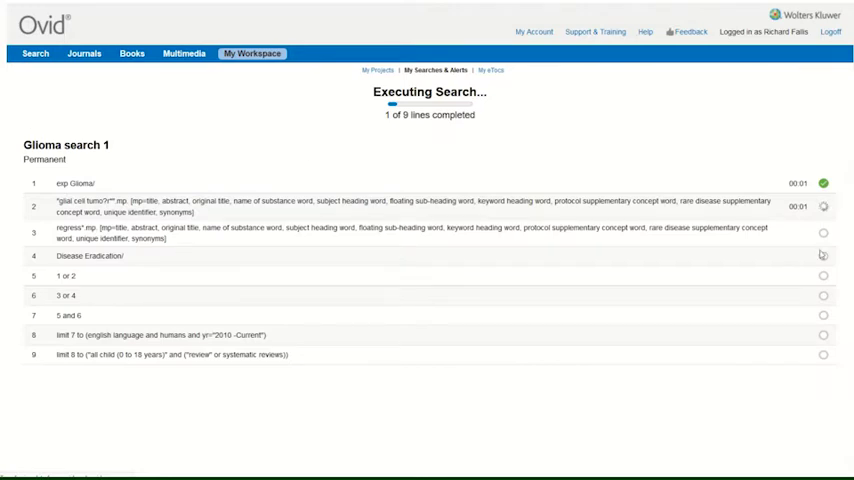